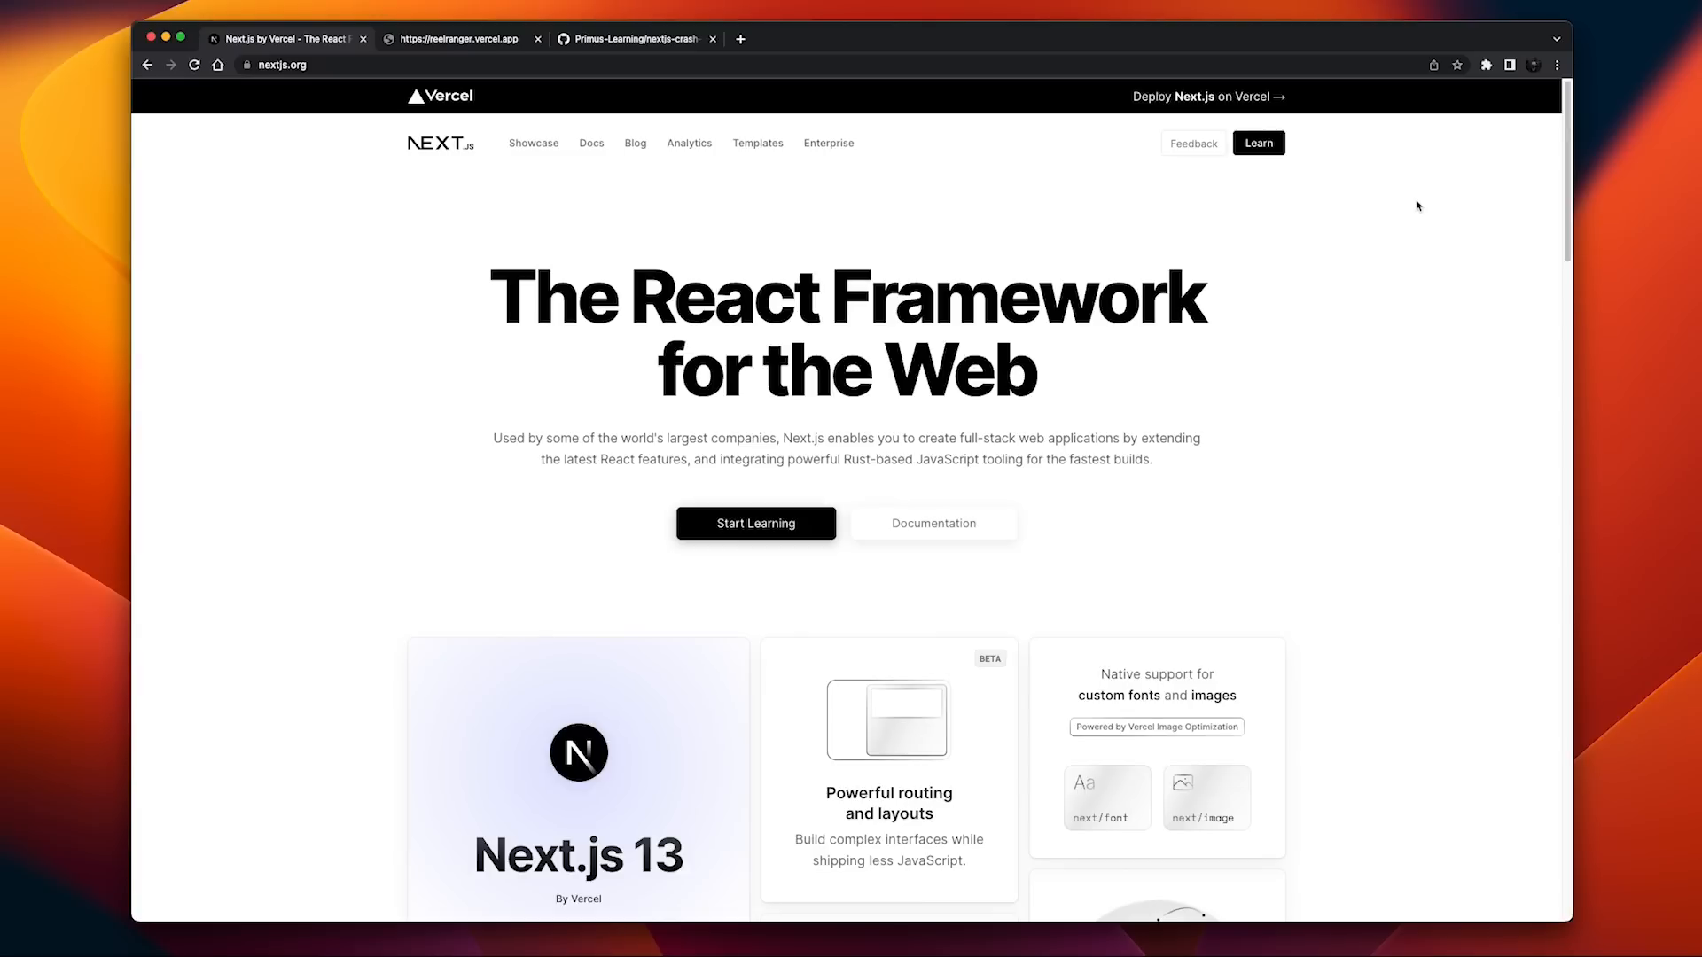
mouse_move(1420, 198)
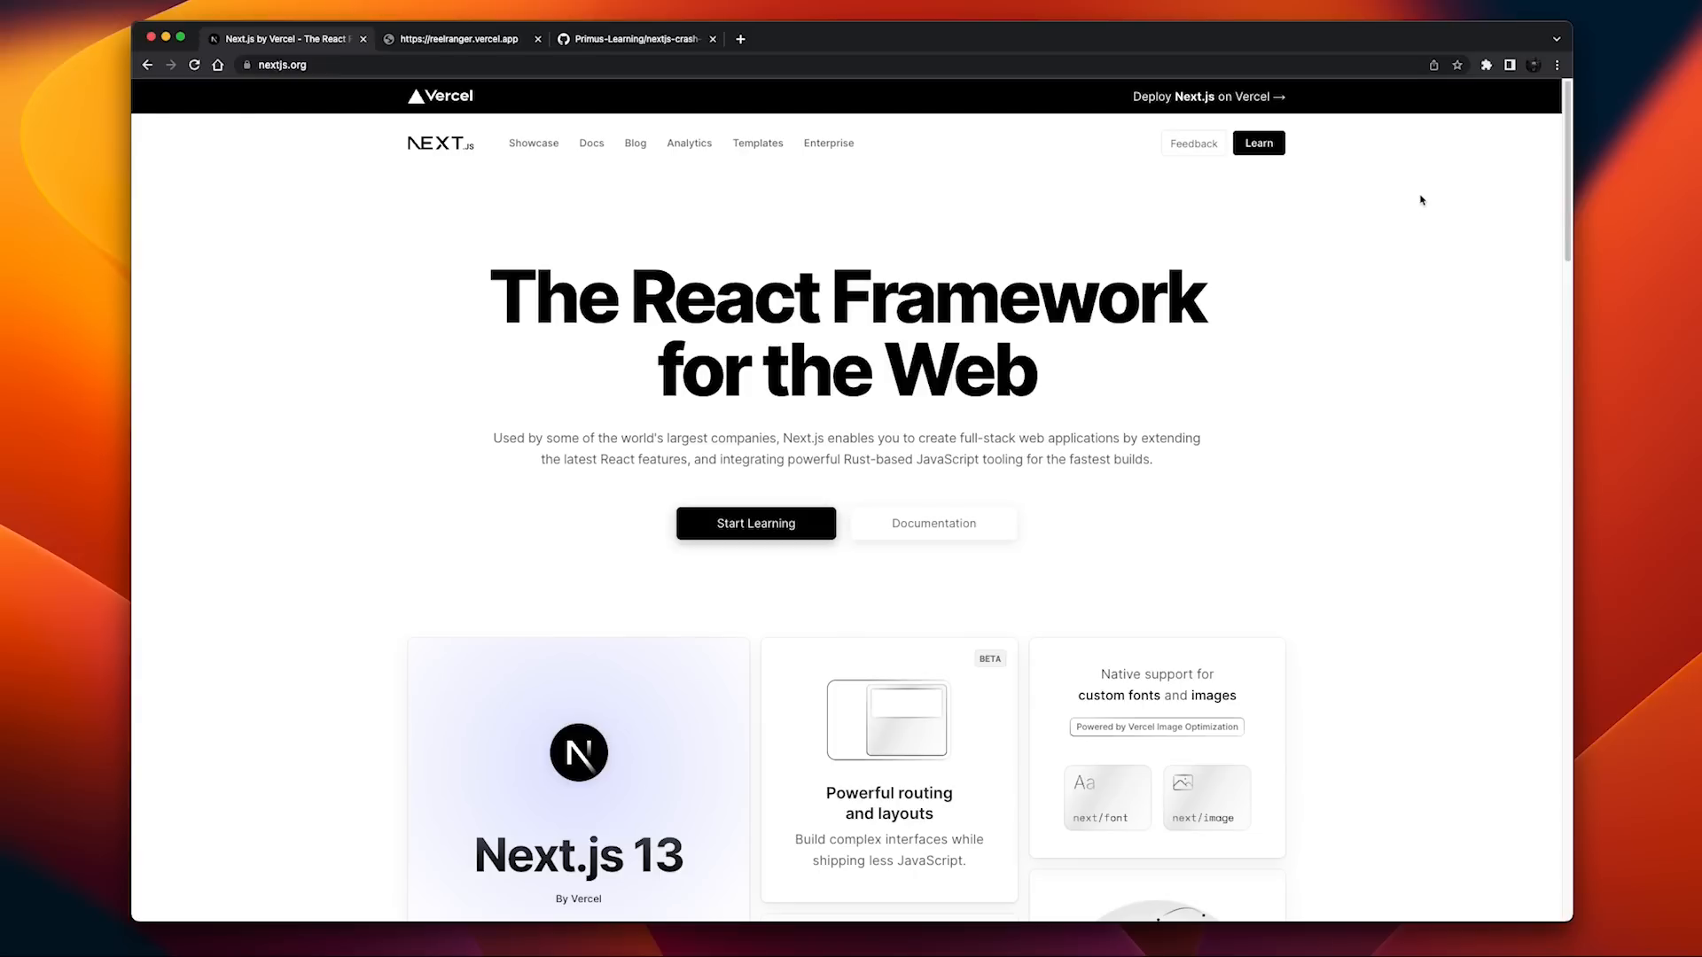
Step: Switch from the nextjs.org tab to the reelranger.vercel.app tab
left_click(456, 39)
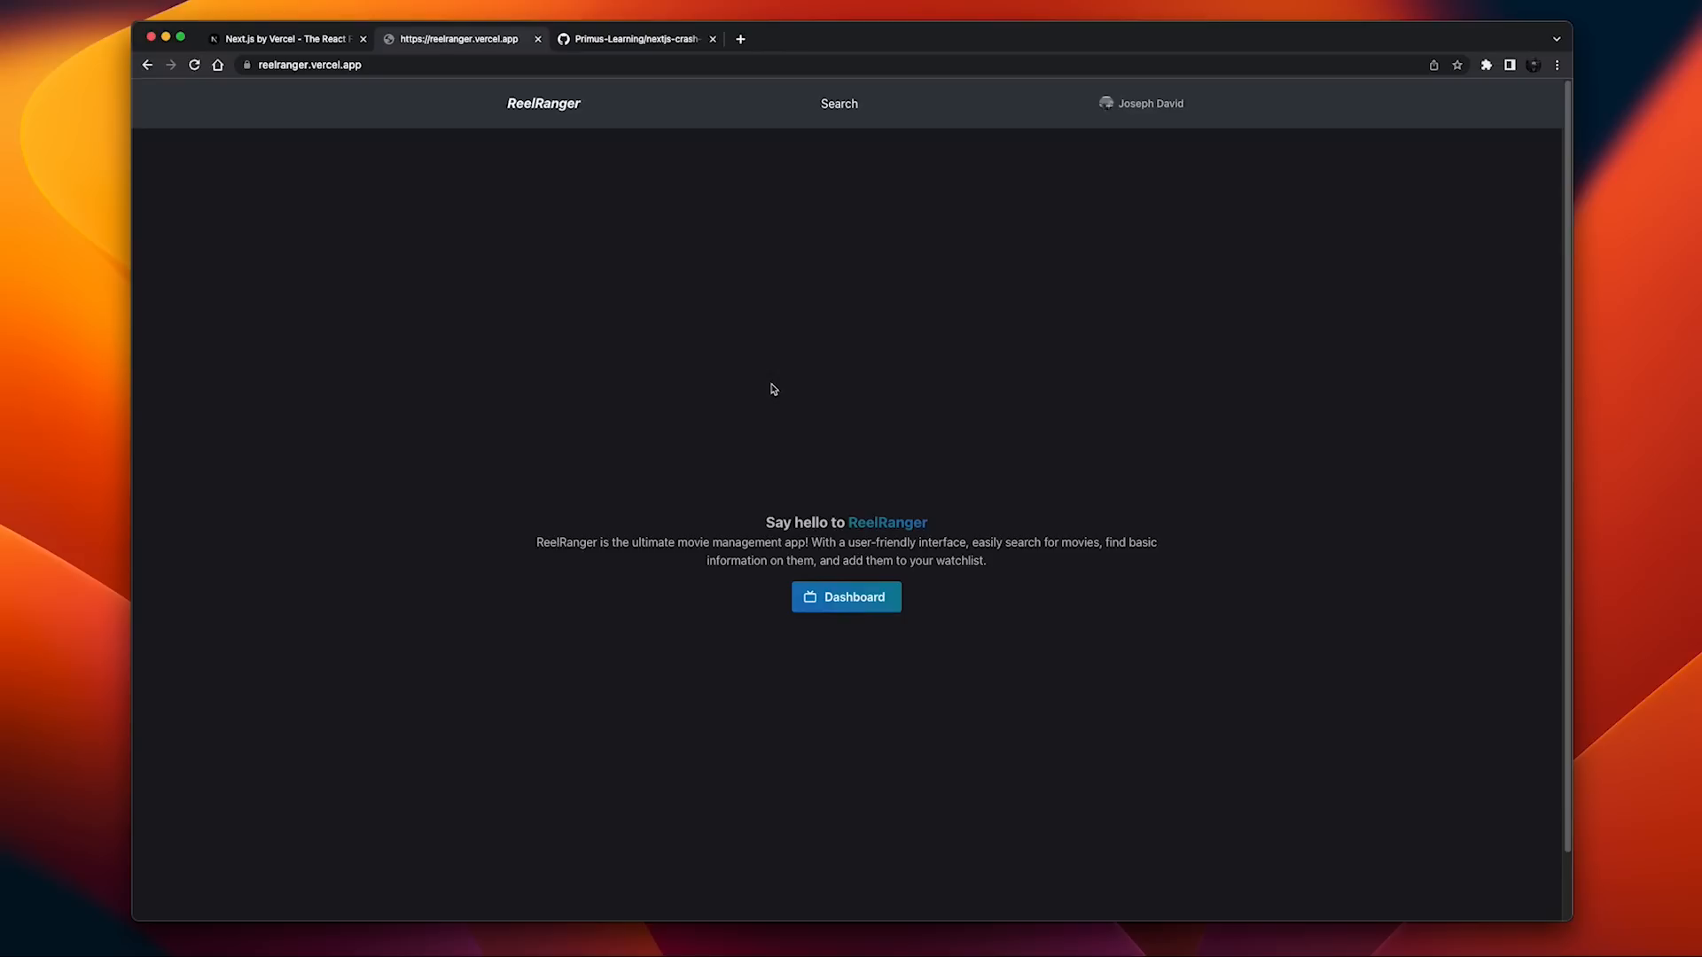
mouse_move(826, 105)
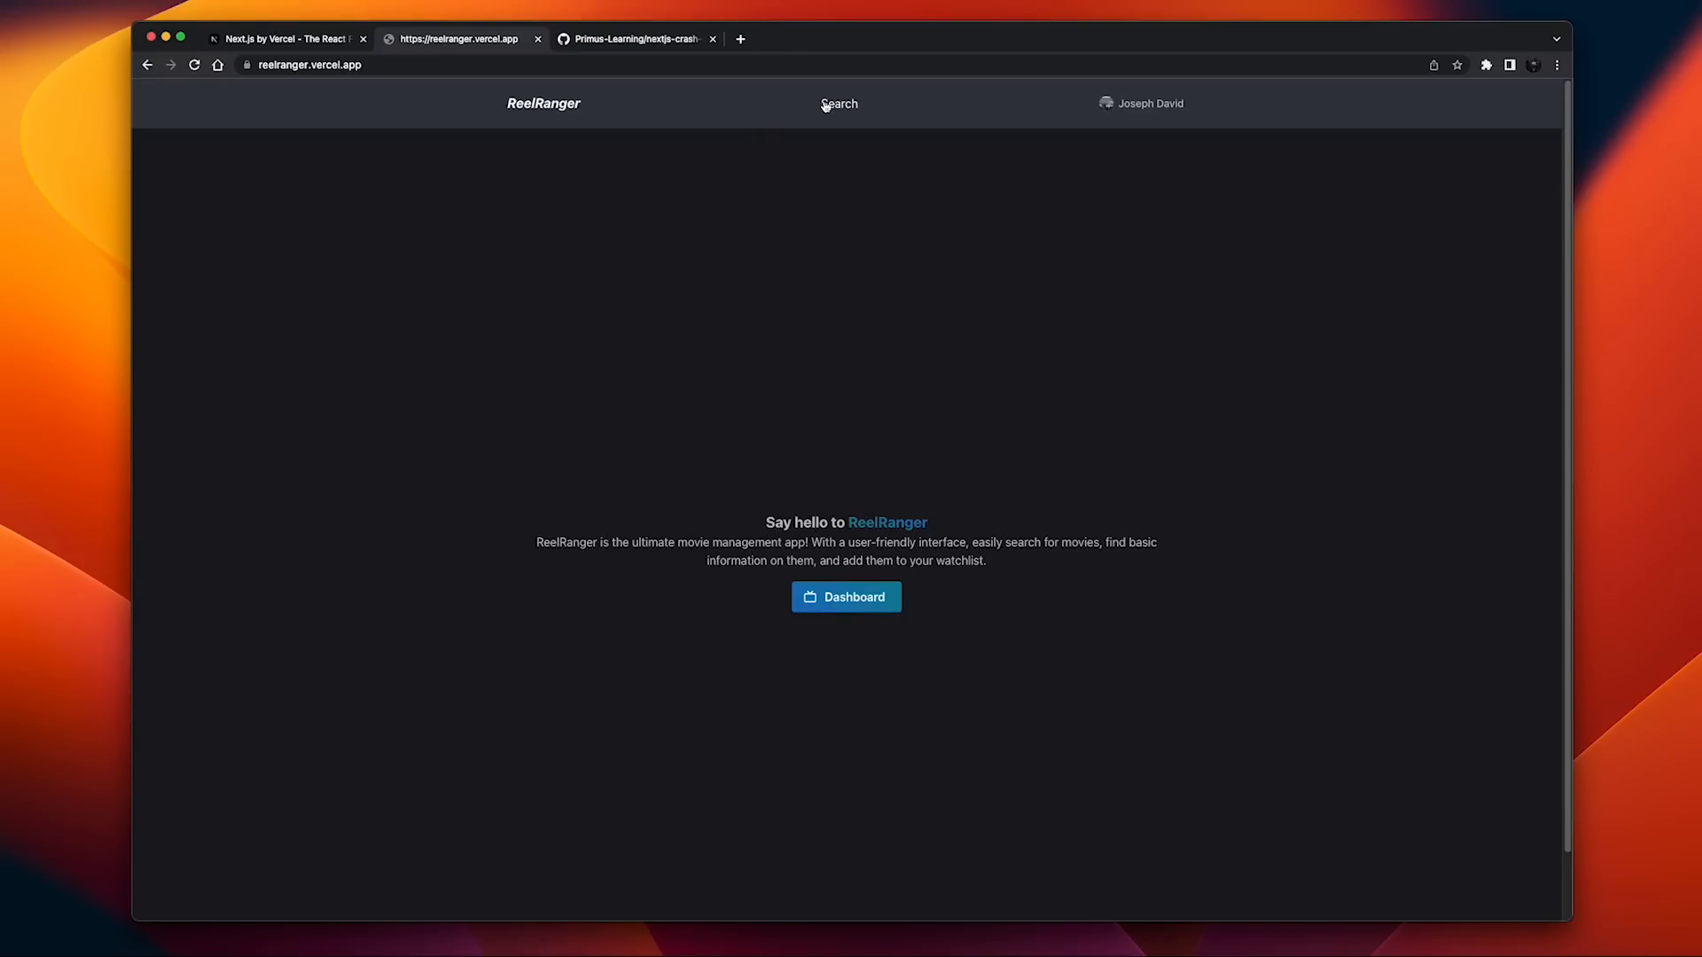
Step: Search ReelRanger for 'dune' from the navbar Search page
left_click(837, 103)
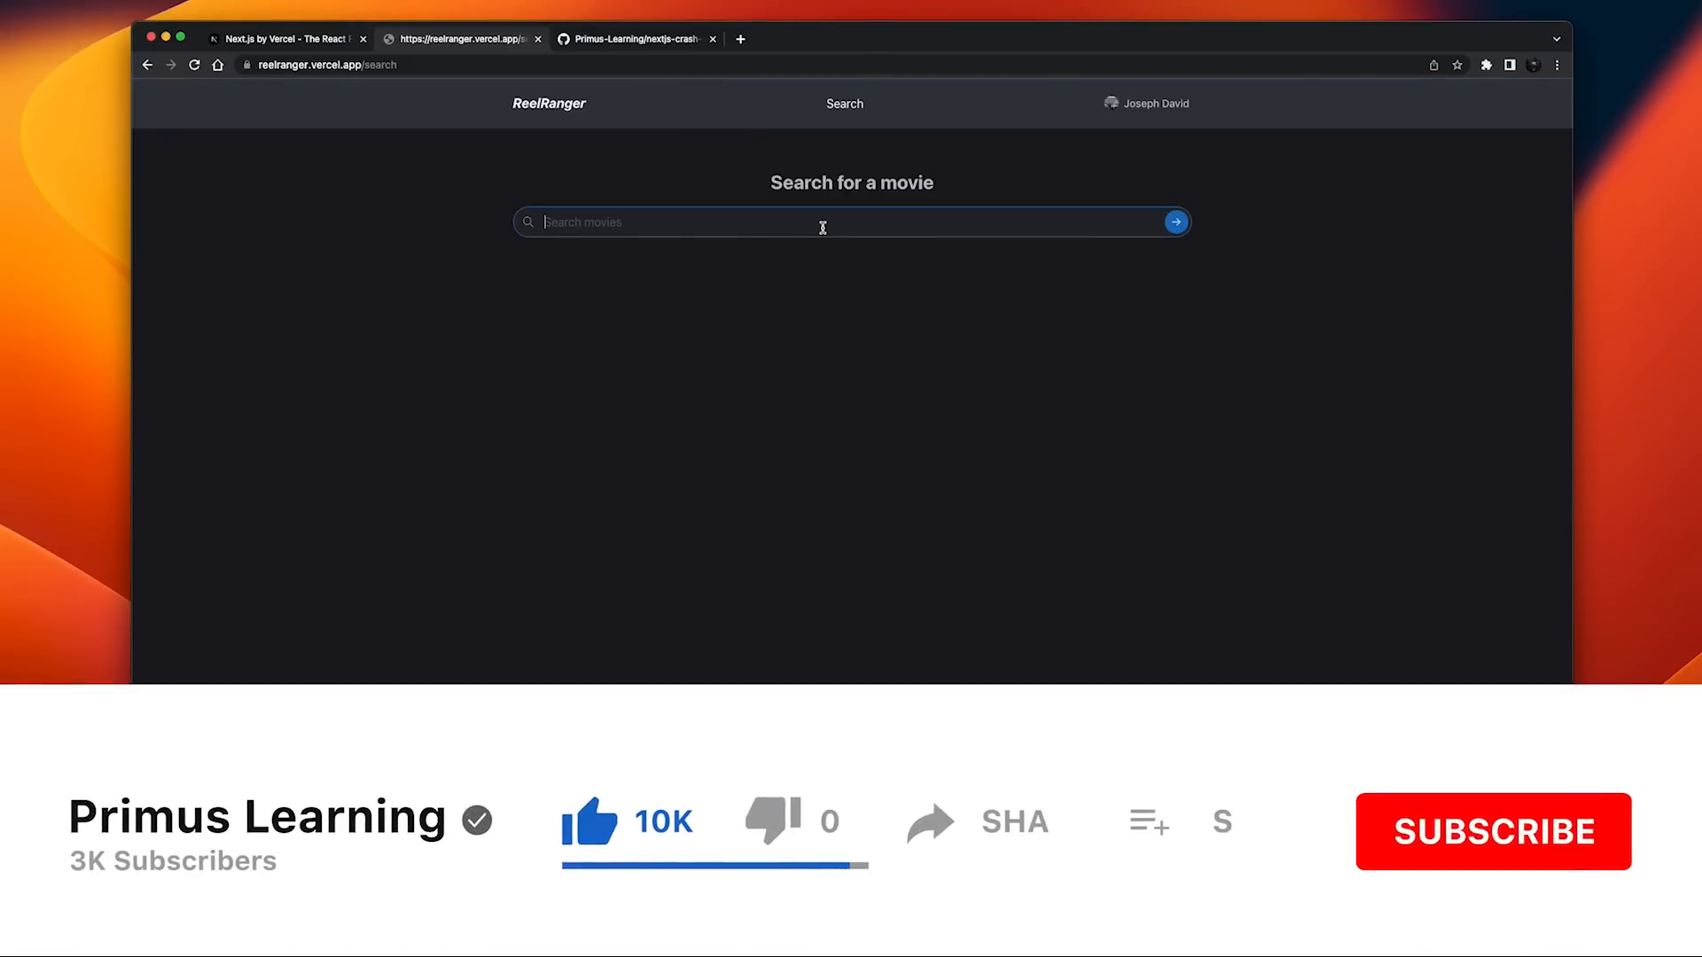
type("dune")
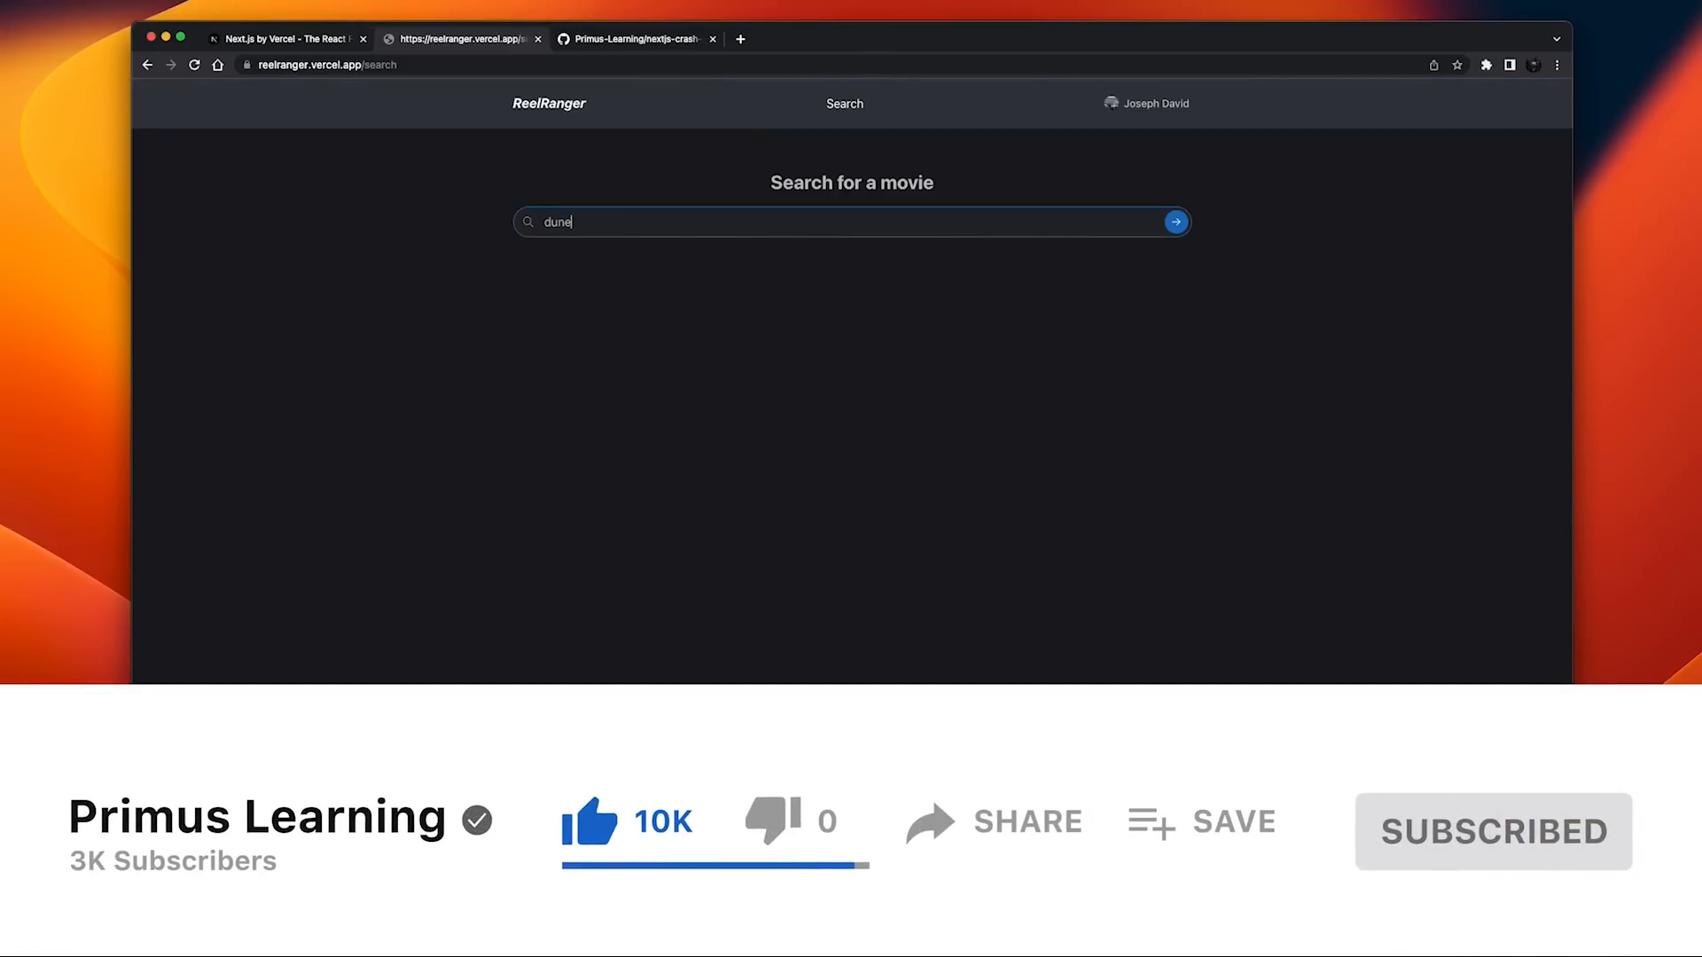
left_click(1176, 223)
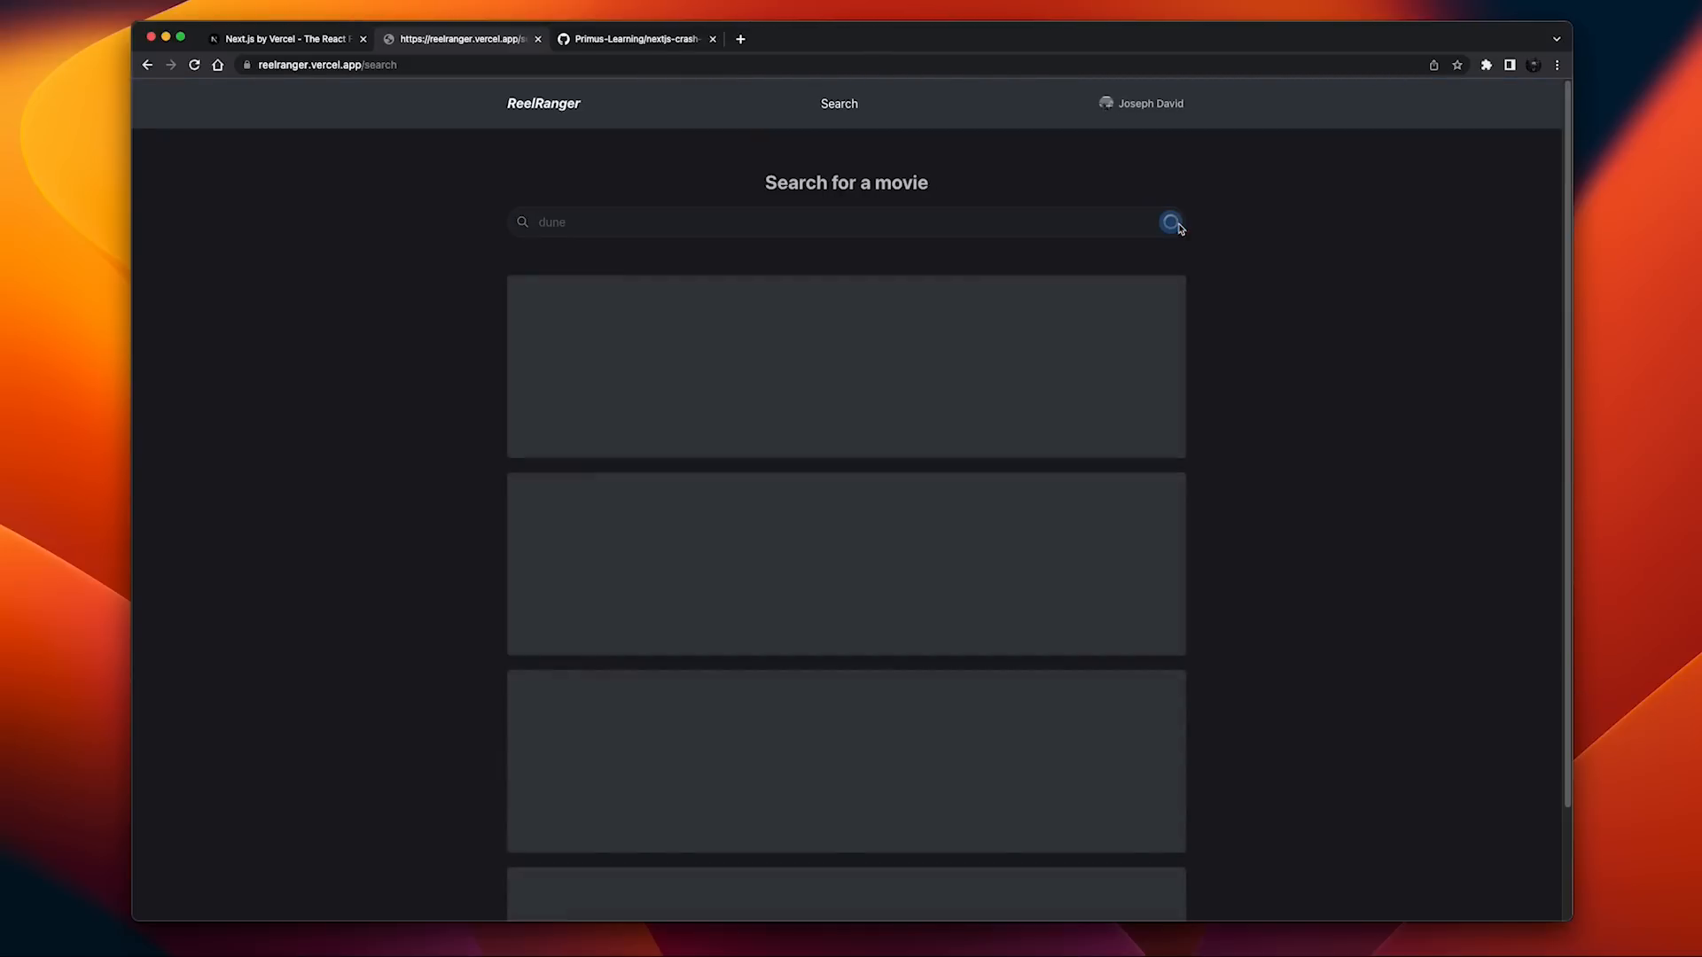
left_click(1175, 221)
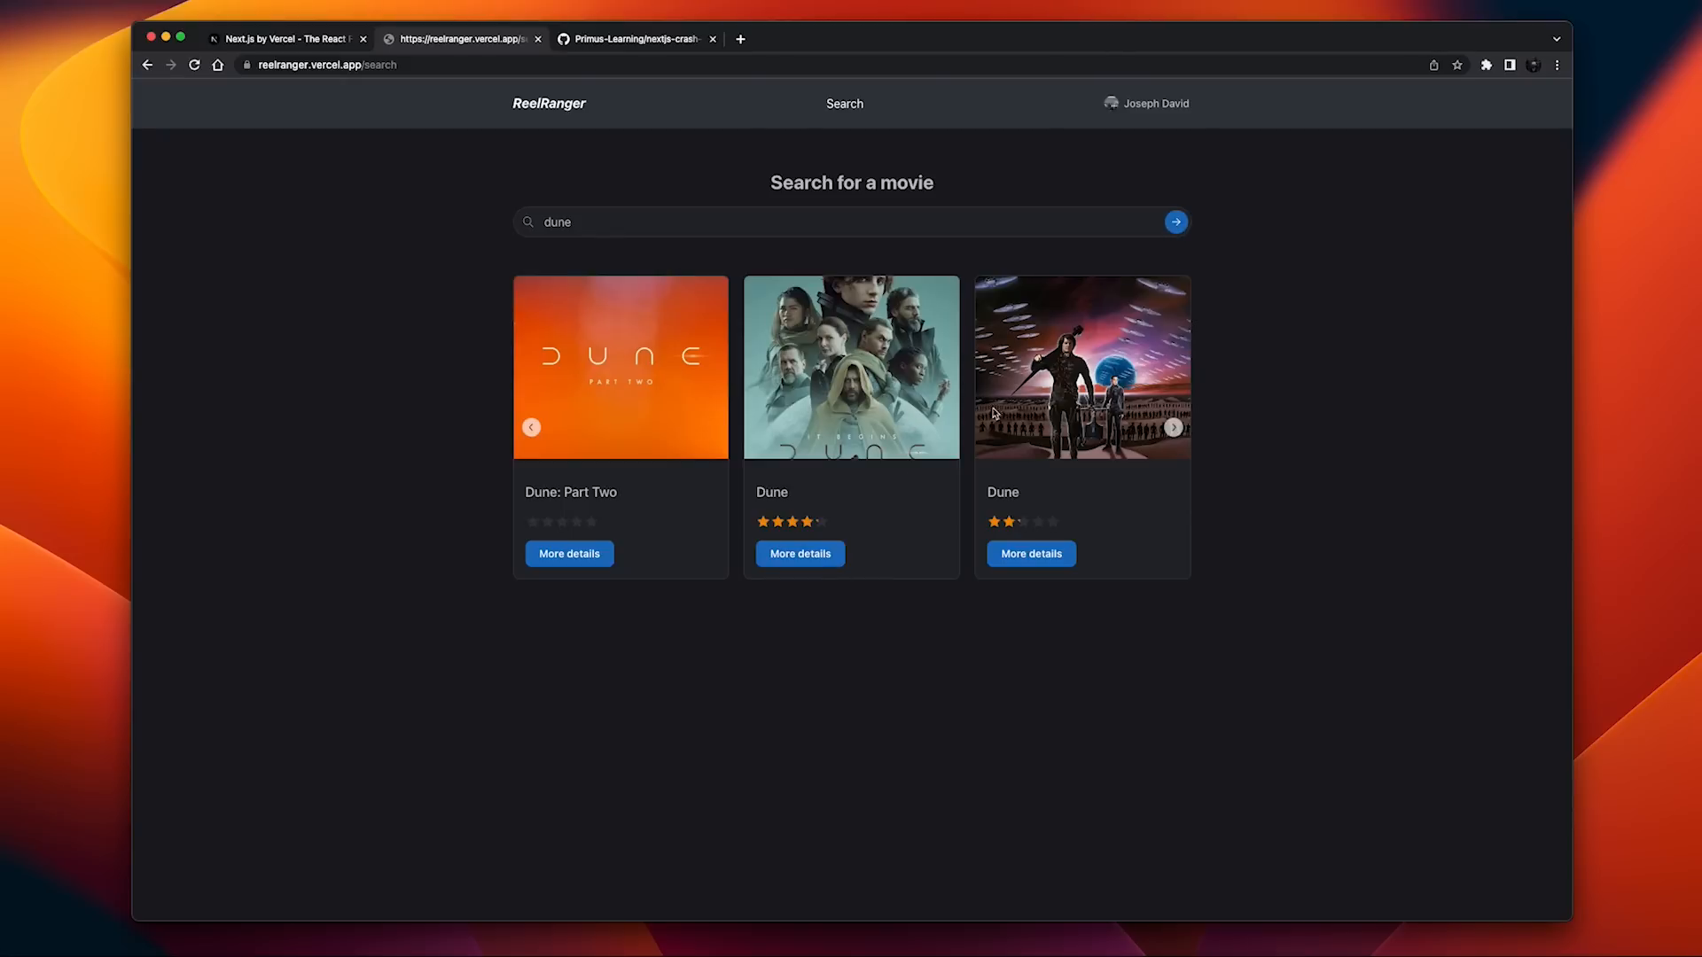
Step: Page the Dune results carousel forward to later films and back to the first
left_click(1172, 426)
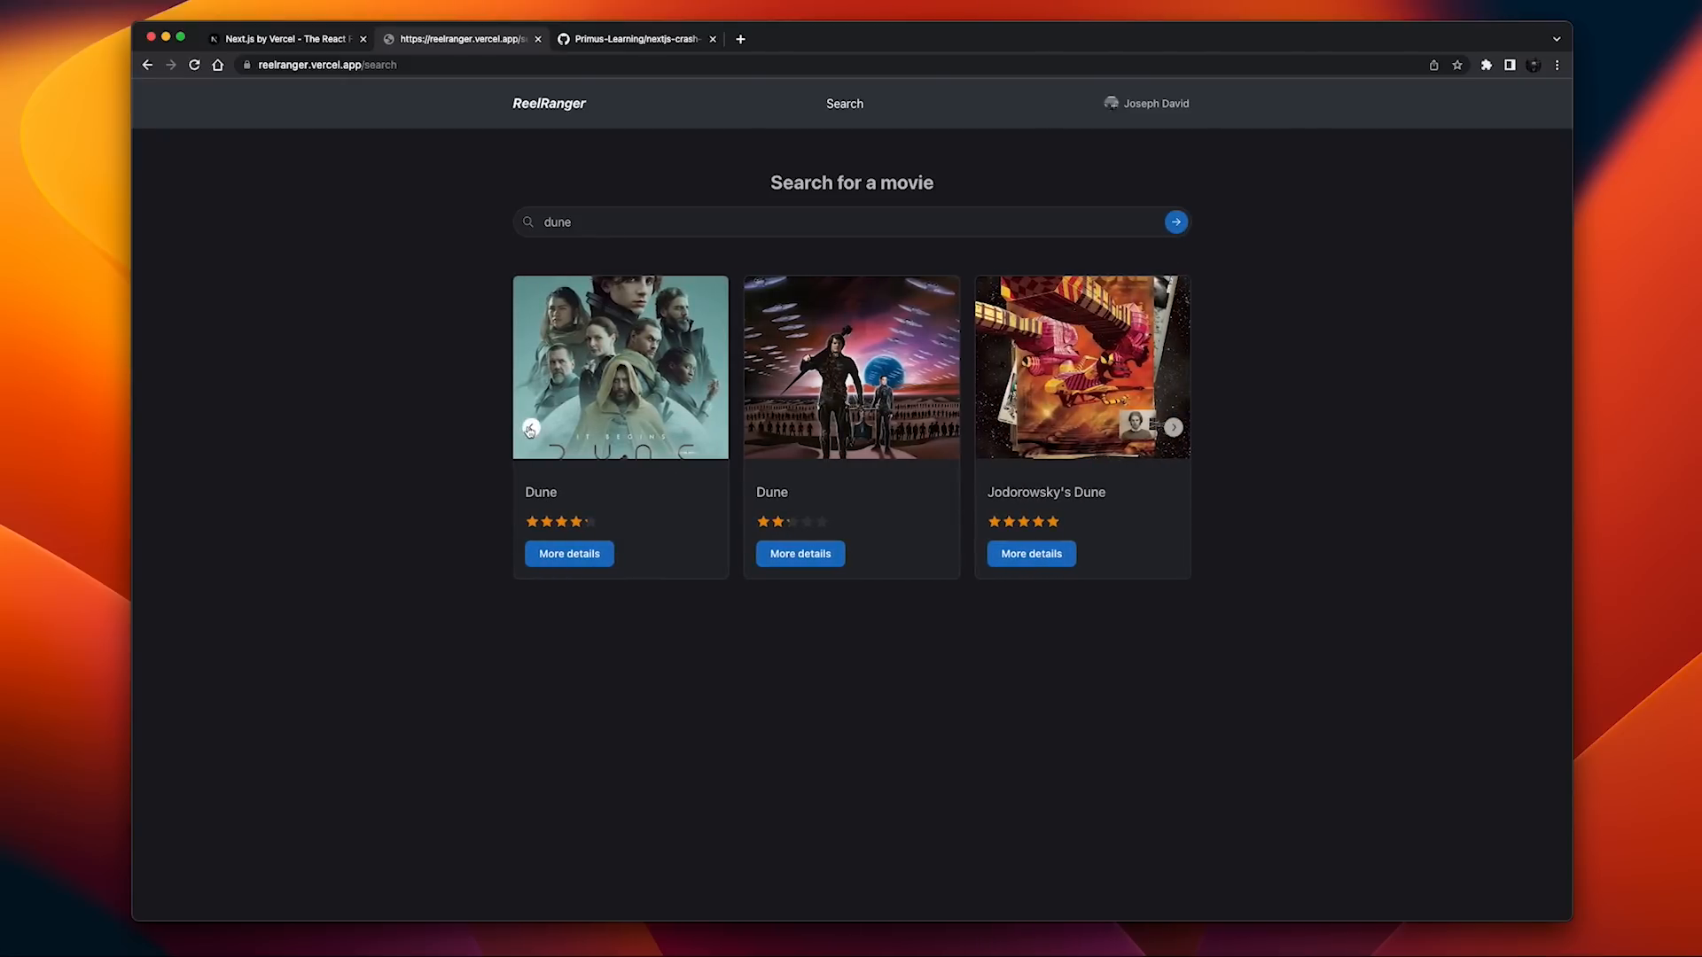
left_click(531, 426)
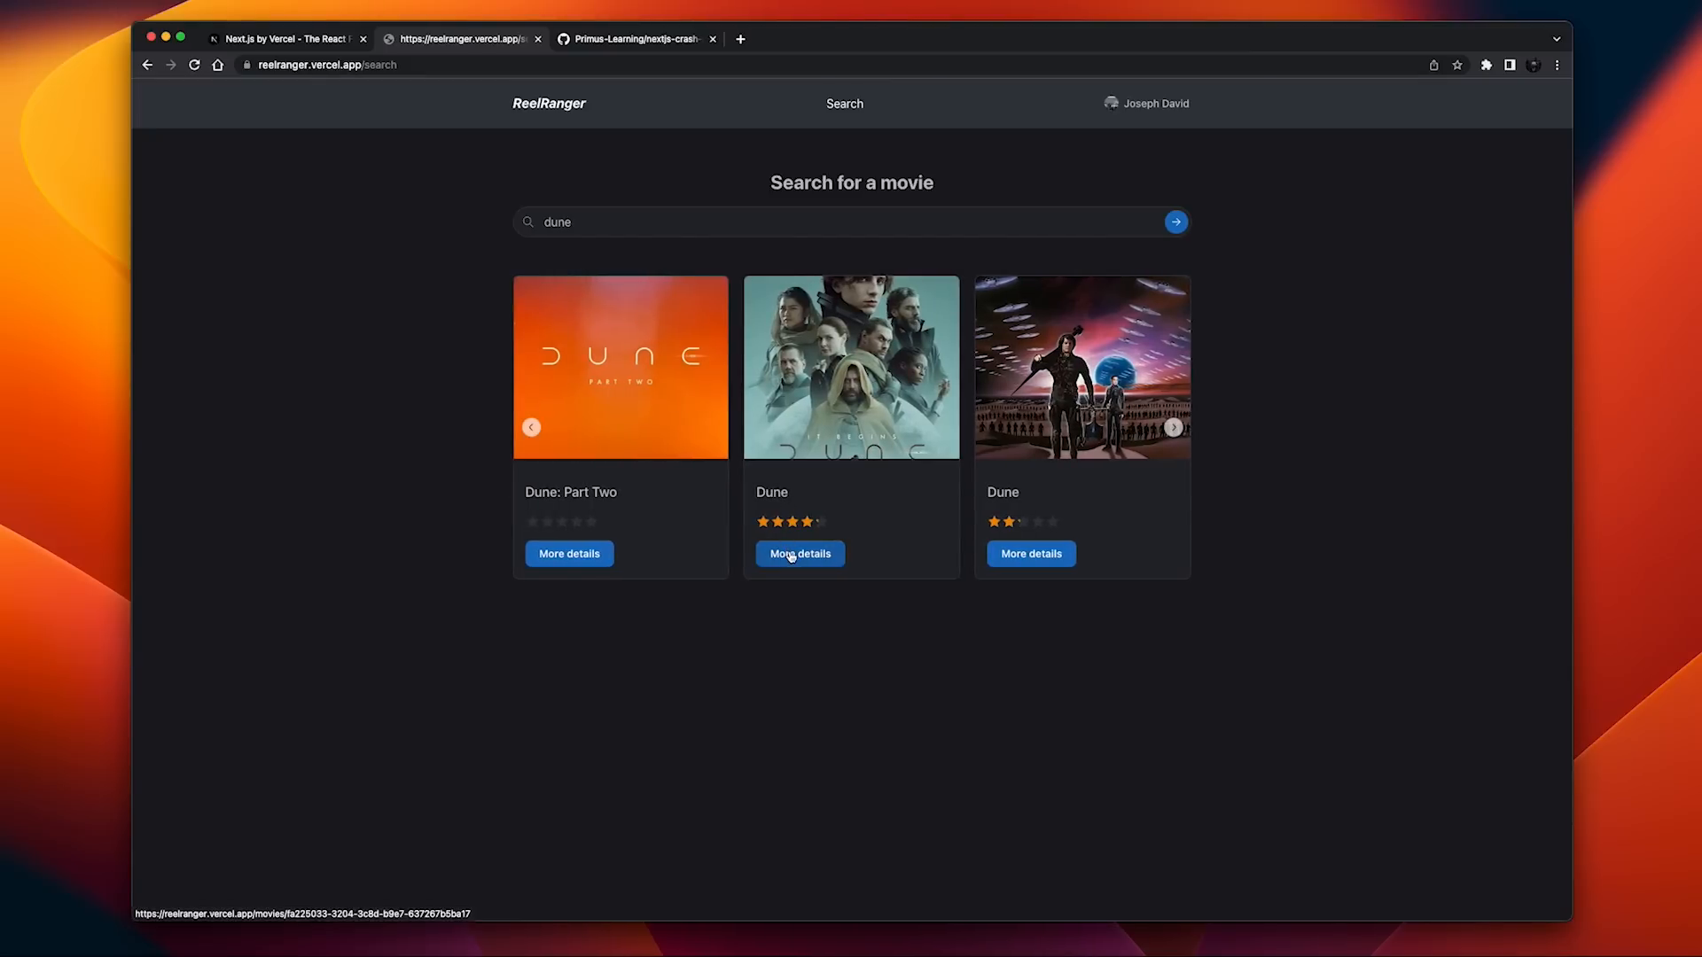
Step: Open 'More details' on the second Dune card, the 2021 film
left_click(799, 553)
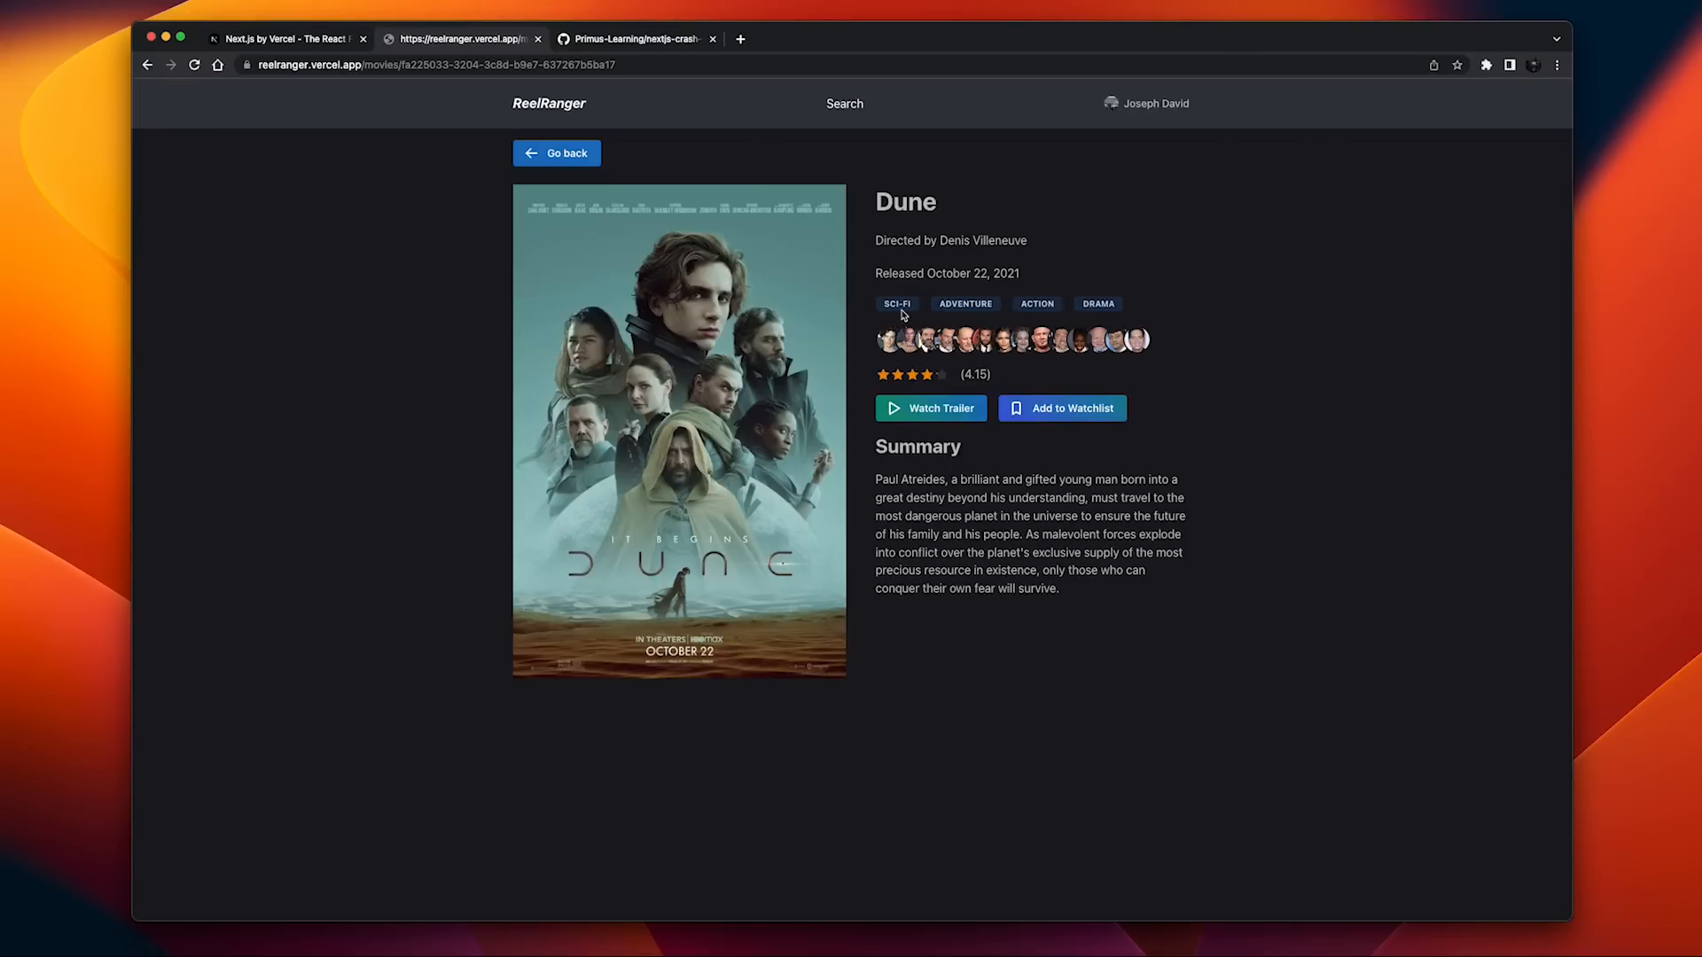
mouse_move(891, 340)
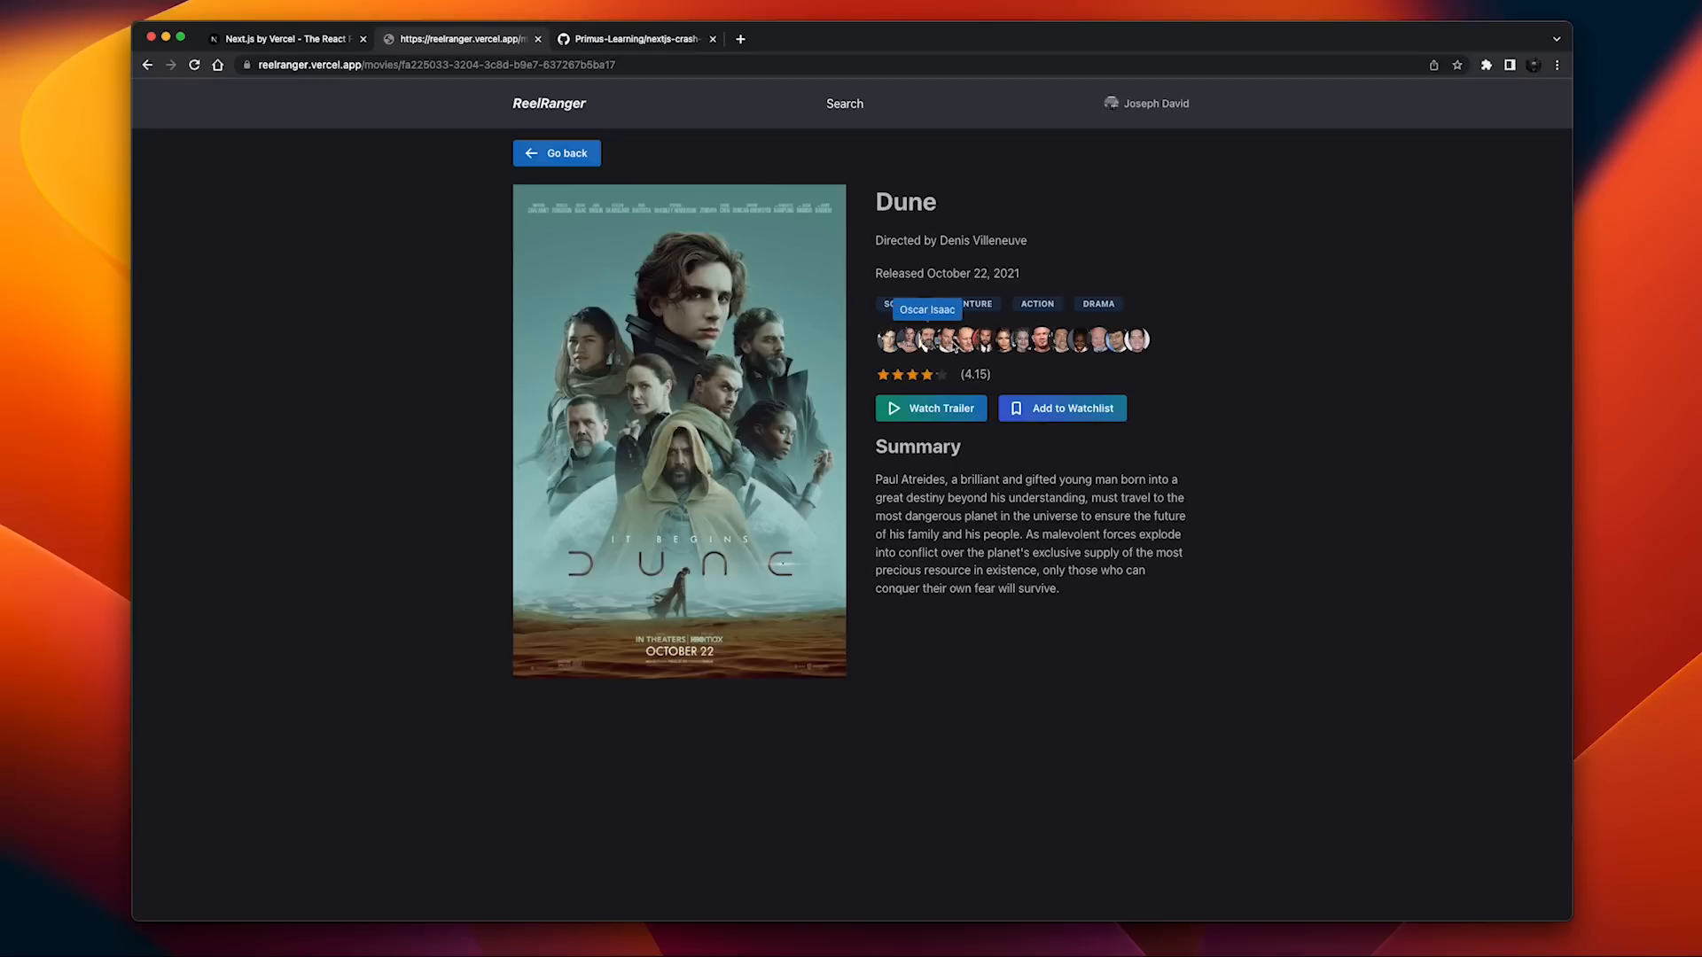
mouse_move(963, 338)
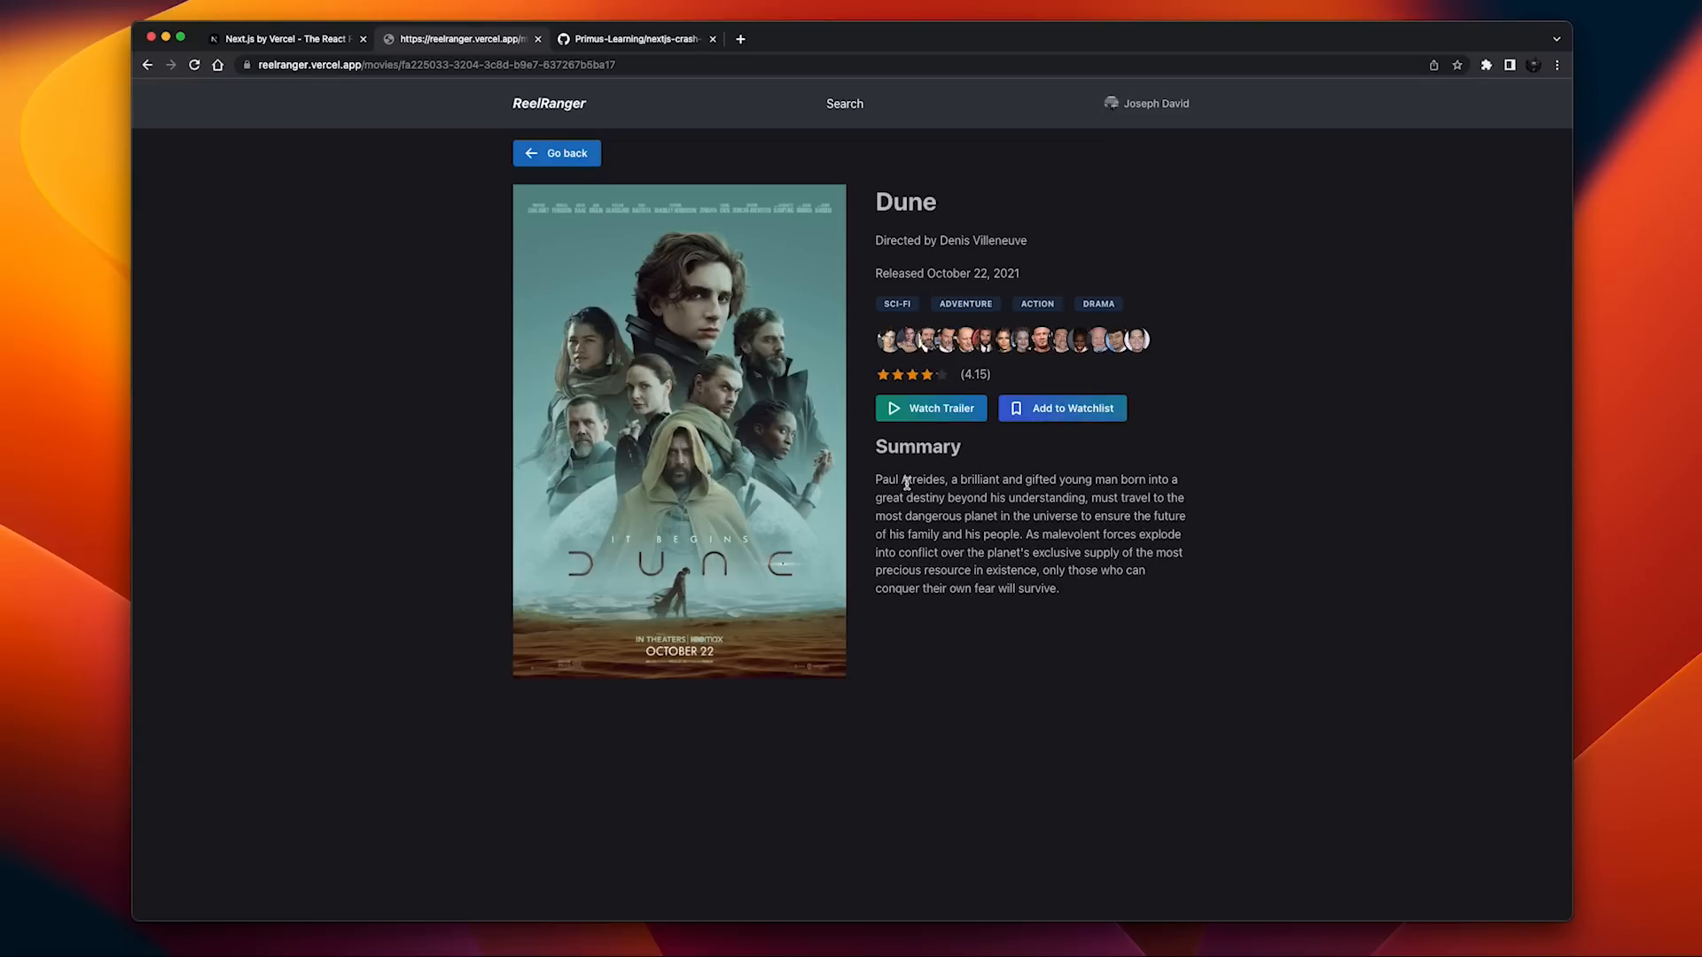
mouse_move(1032, 304)
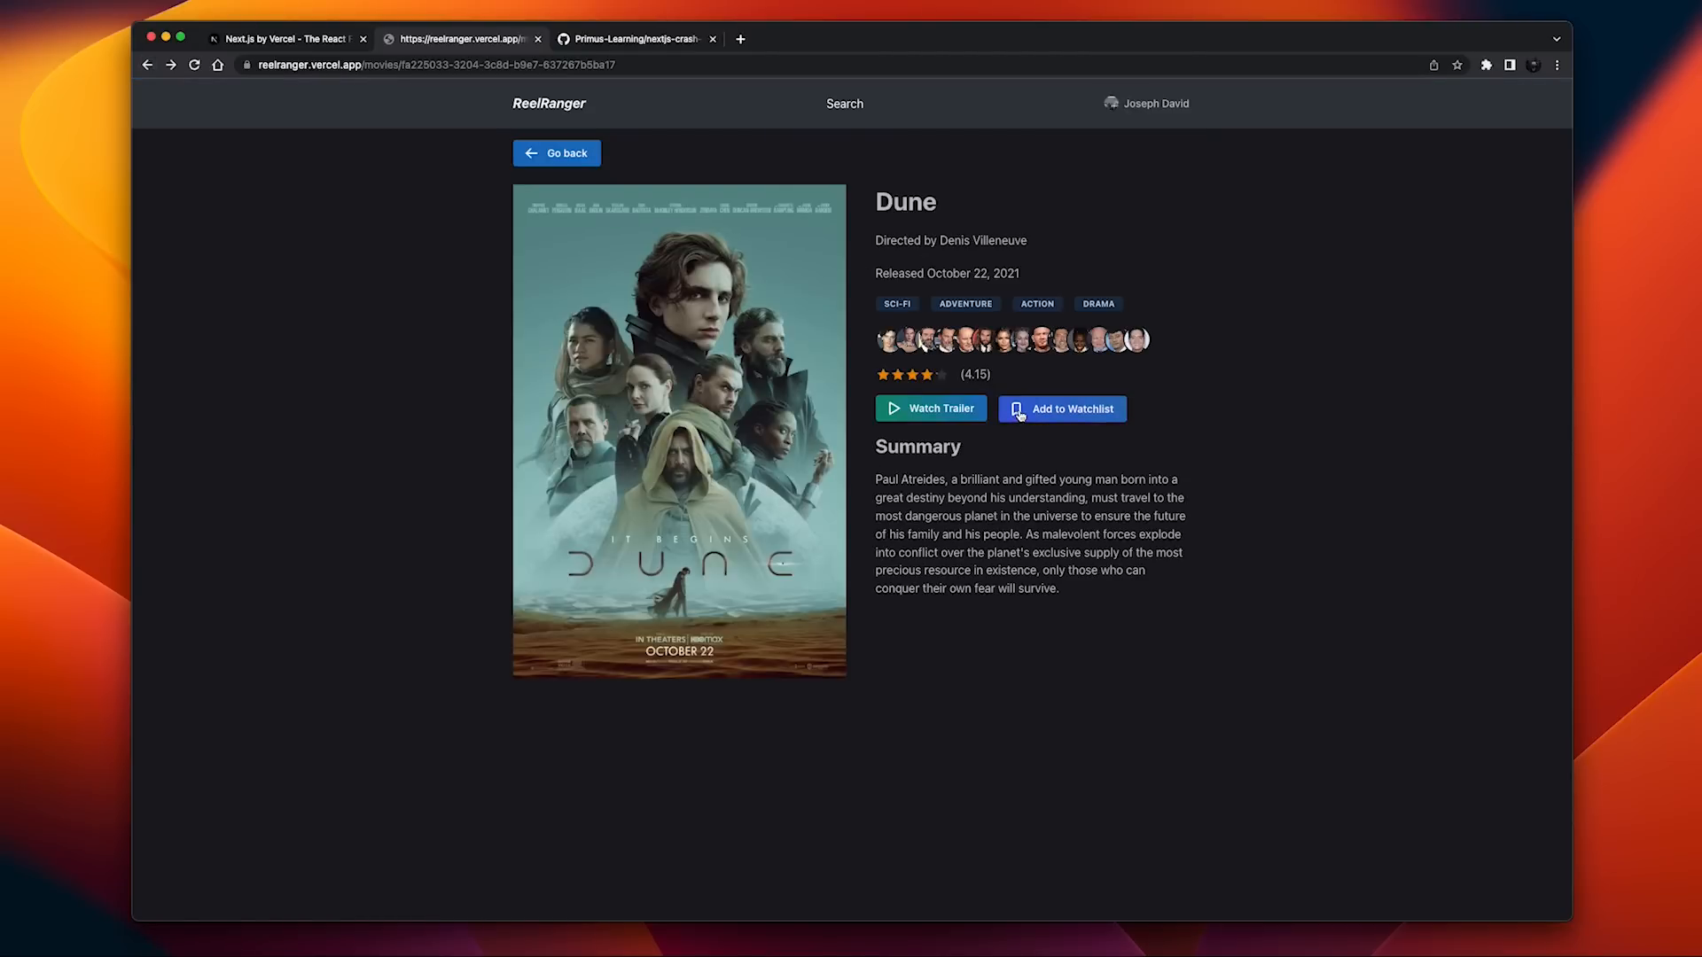
Step: Add Dune to the watchlist and highlight the 'Added to Watchlist' confirmation
left_click(1060, 410)
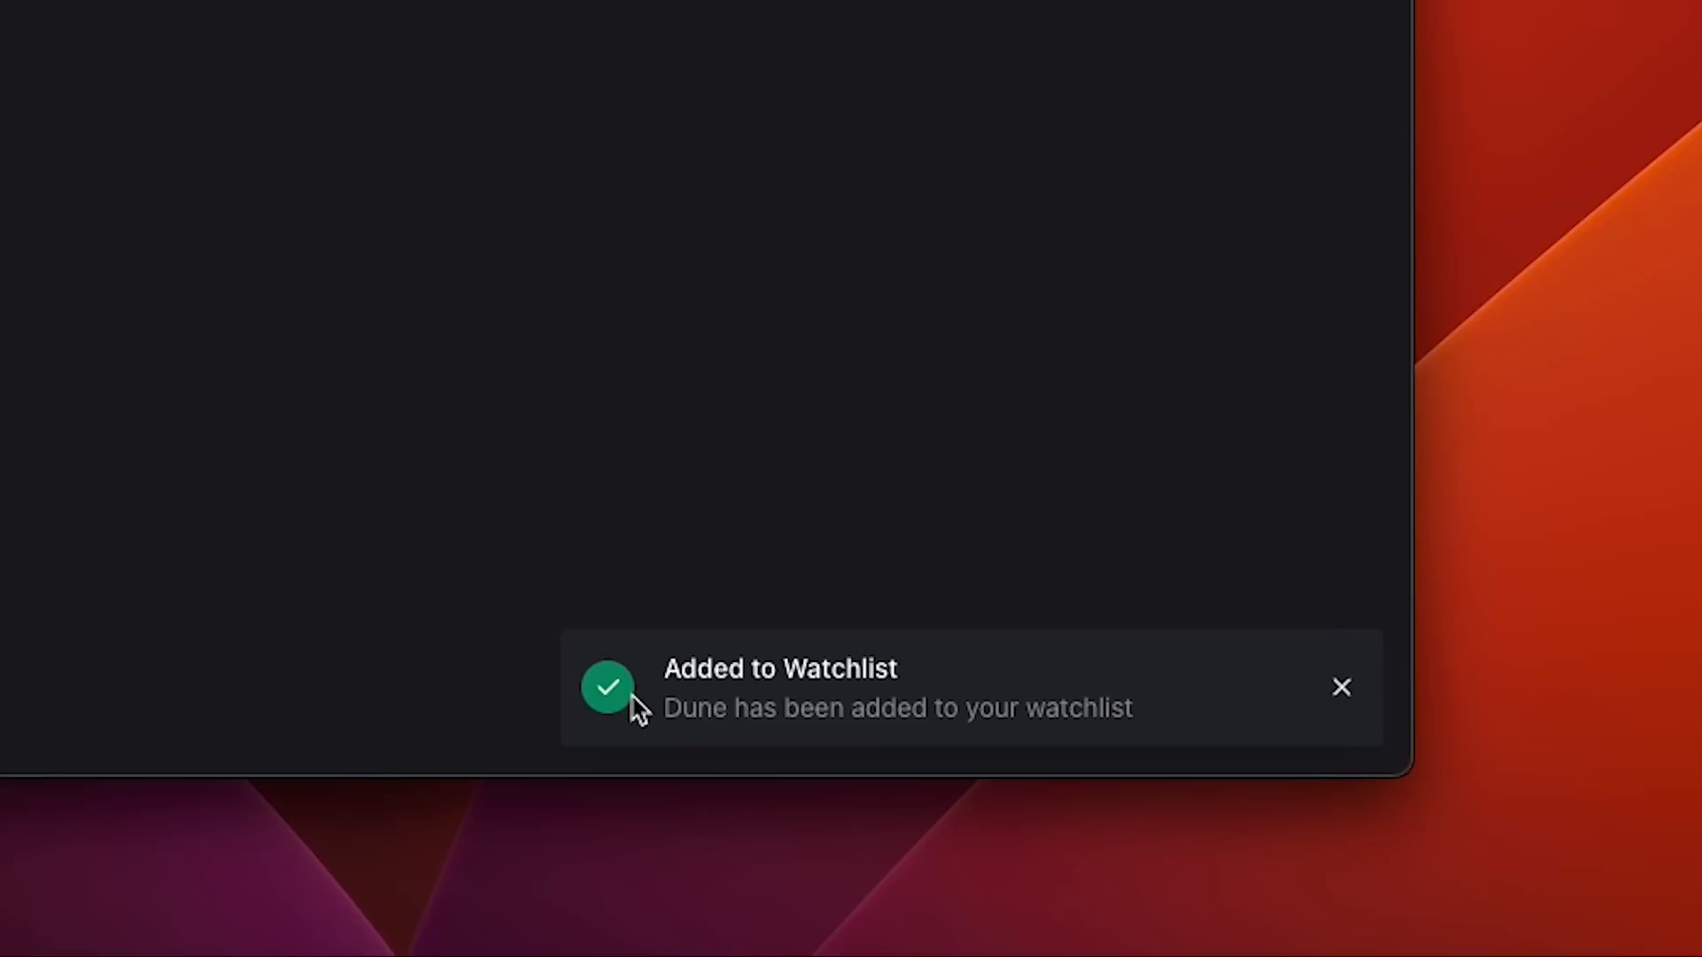
triple_click(779, 668)
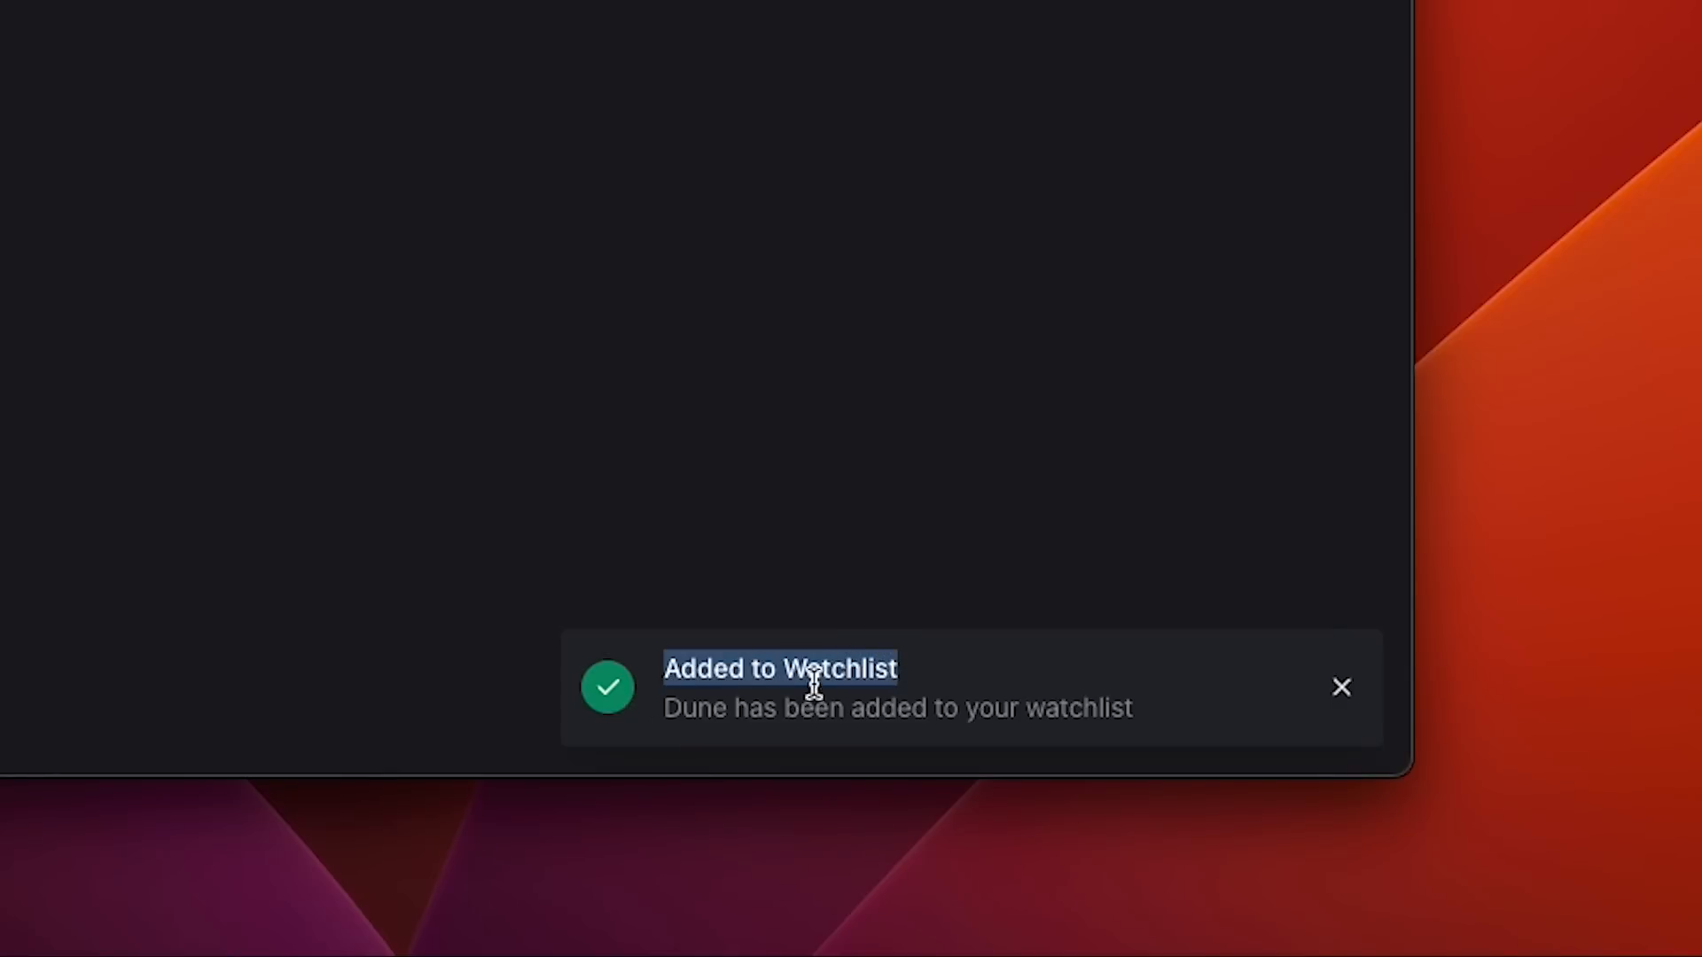
mouse_move(1014, 710)
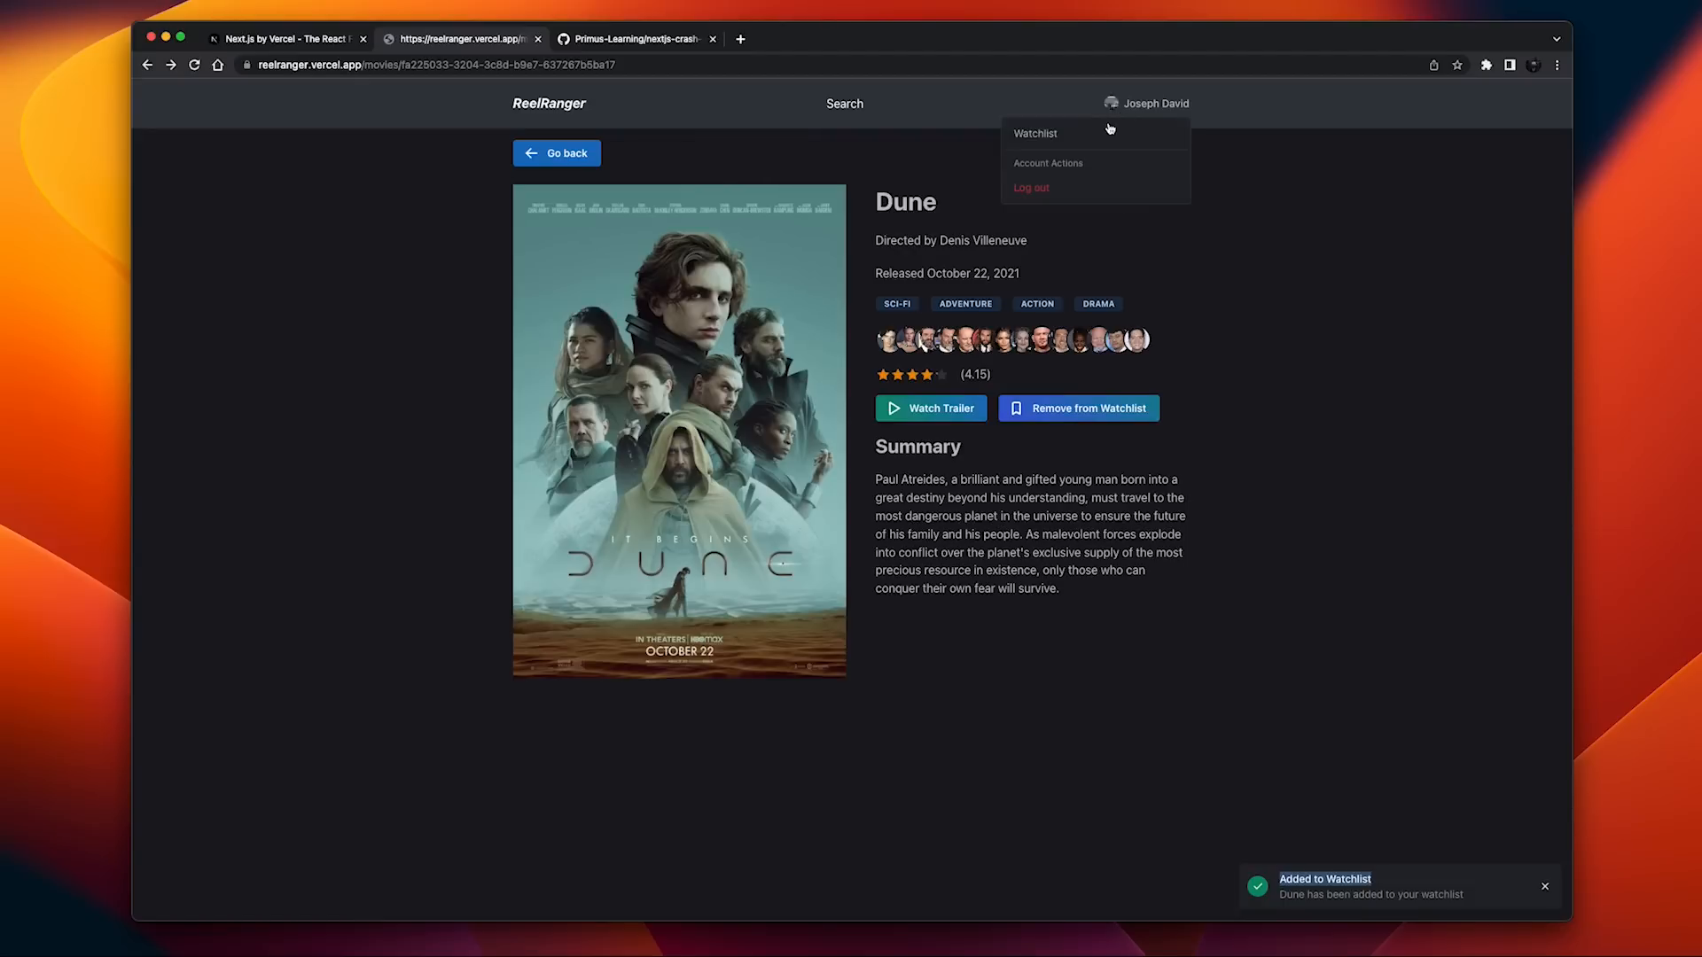
Step: View the watchlist showing Dune, then return to the welcome page
left_click(1036, 132)
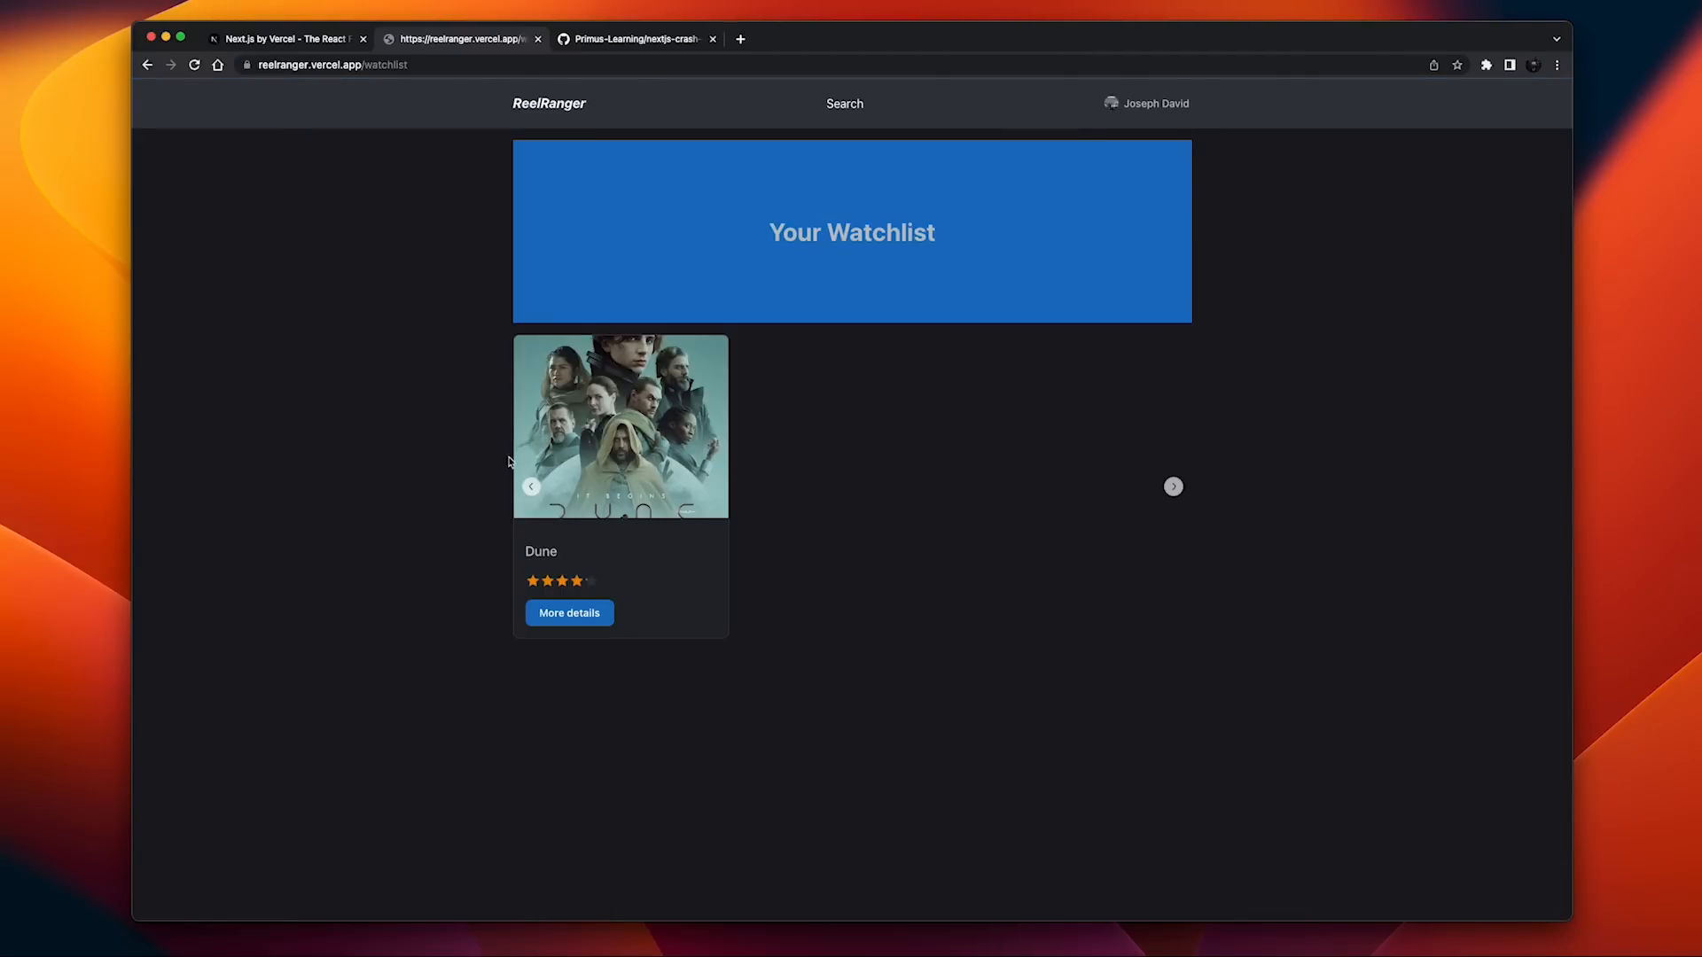
mouse_move(581, 569)
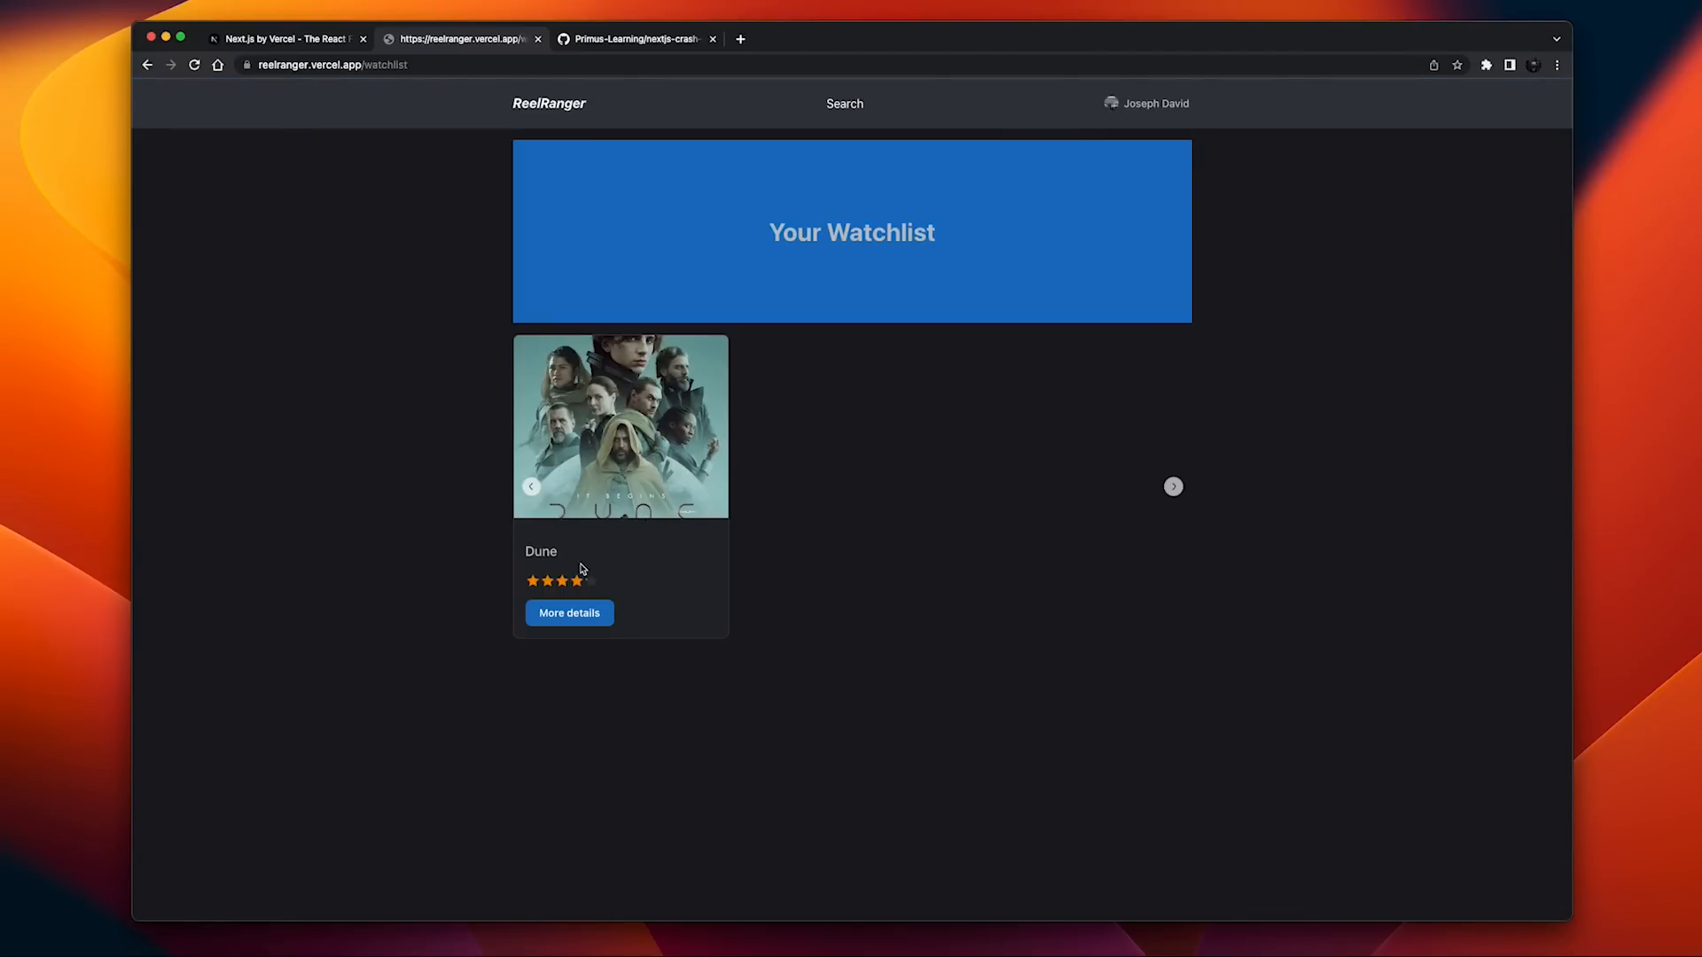
left_click(845, 102)
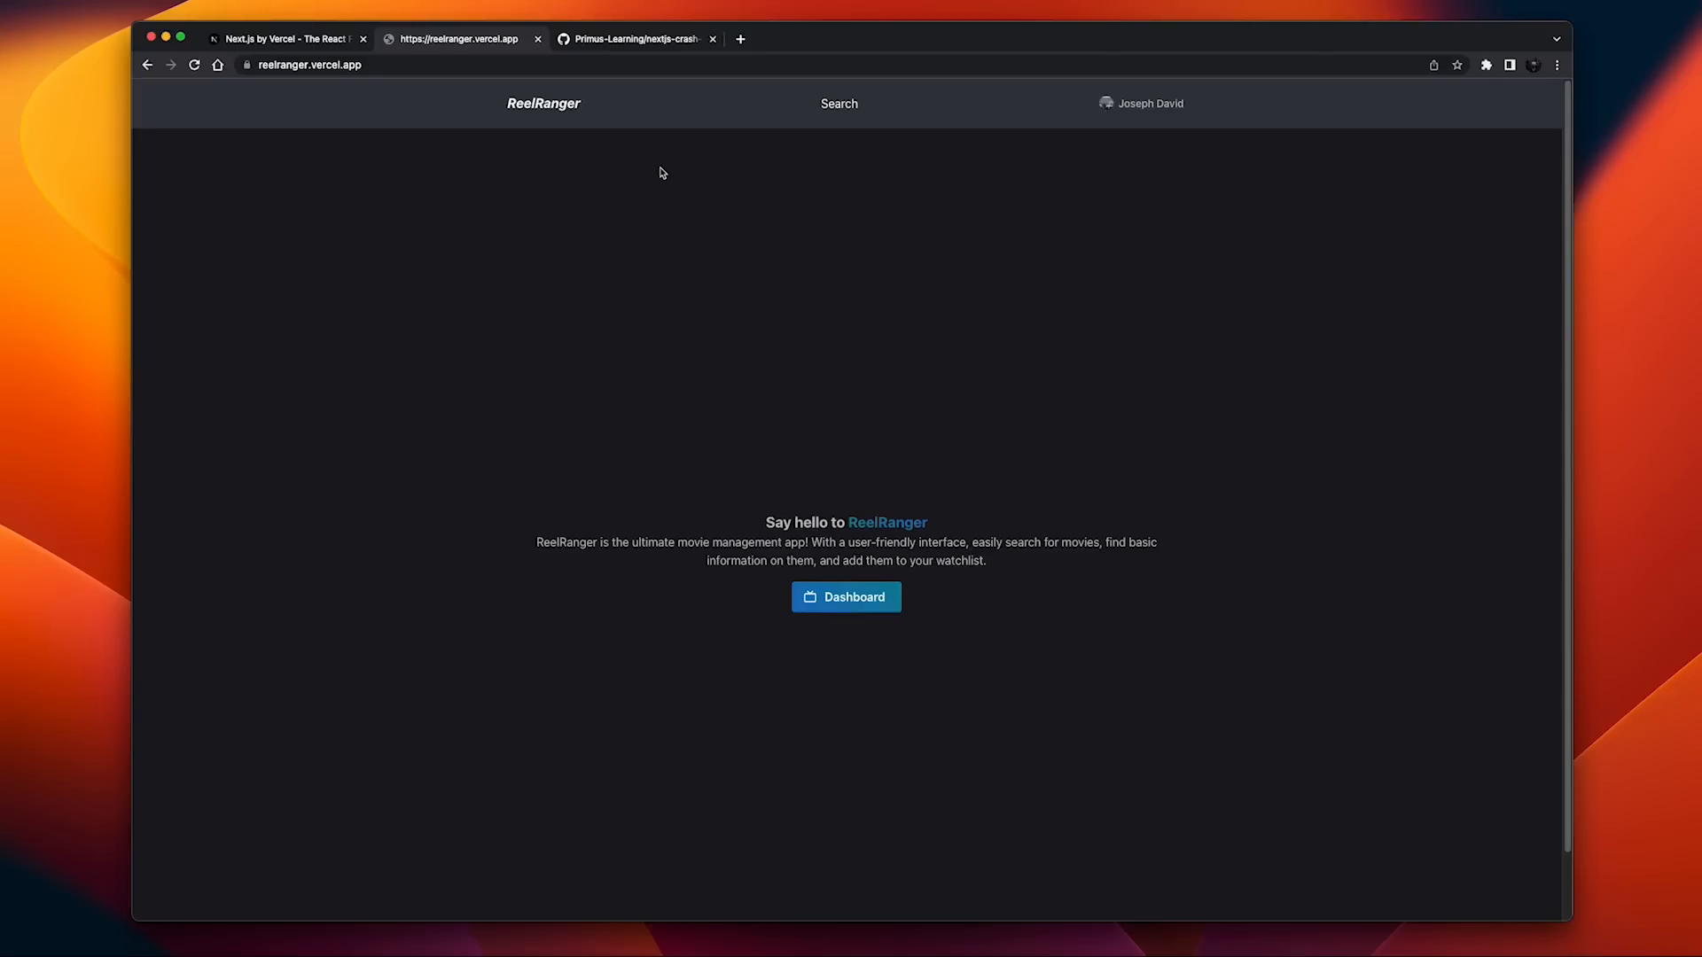
mouse_move(656, 251)
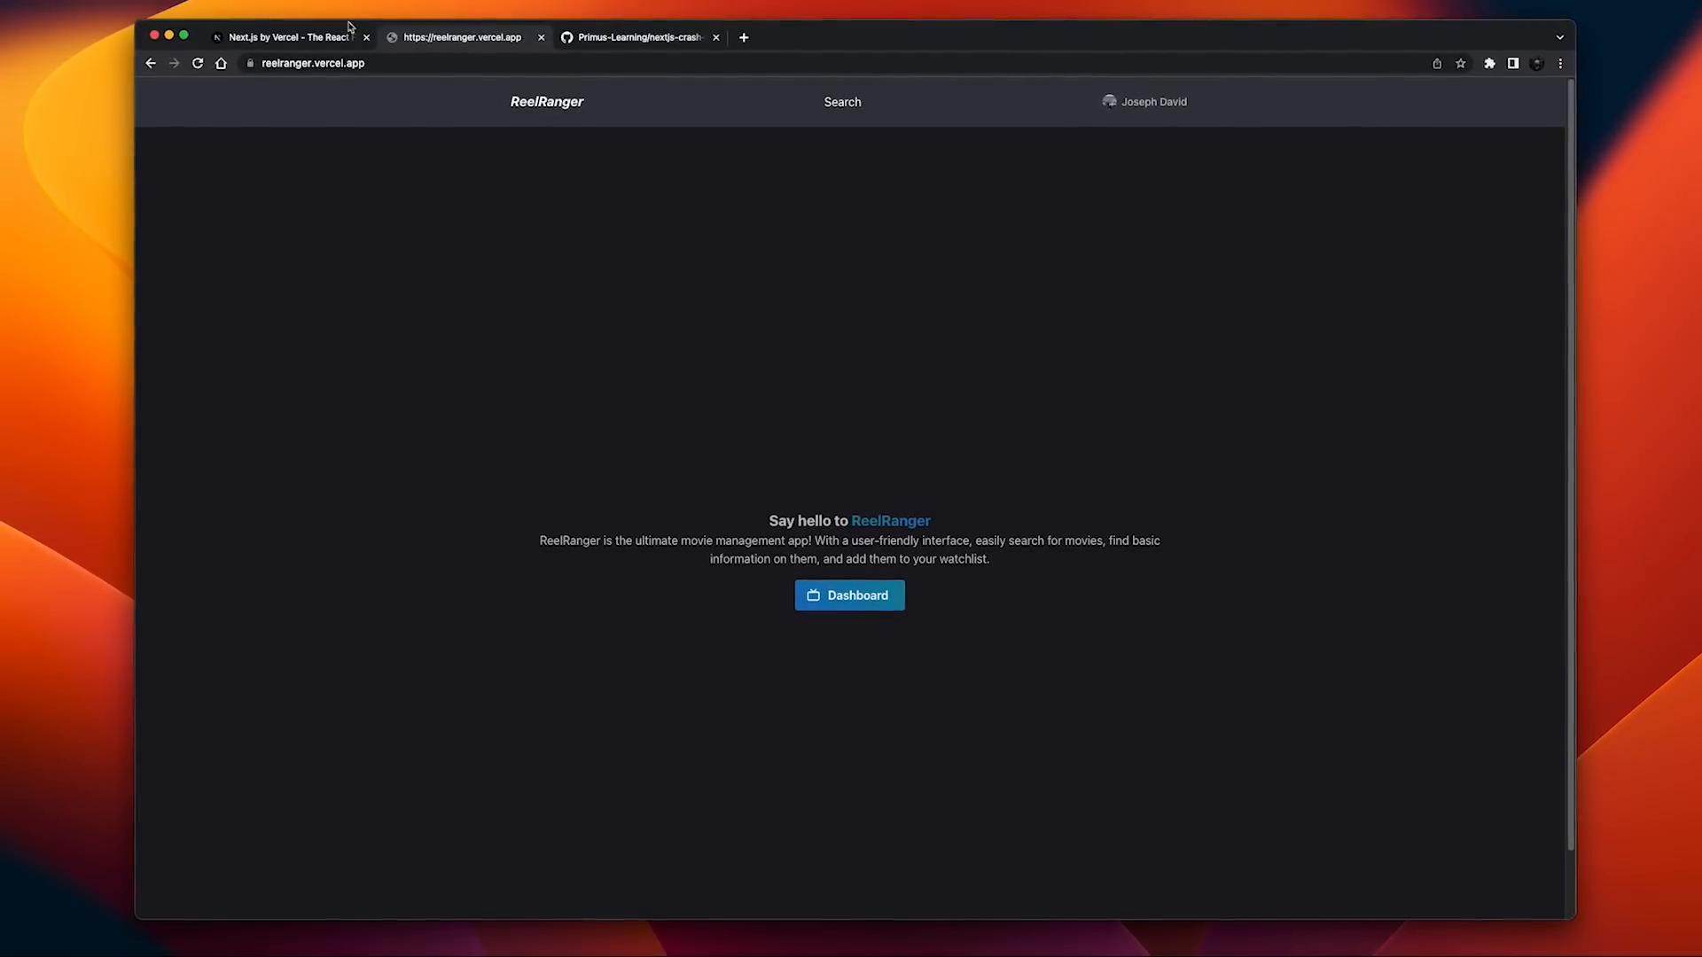
Step: Switch back to the nextjs.org browser tab
left_click(287, 36)
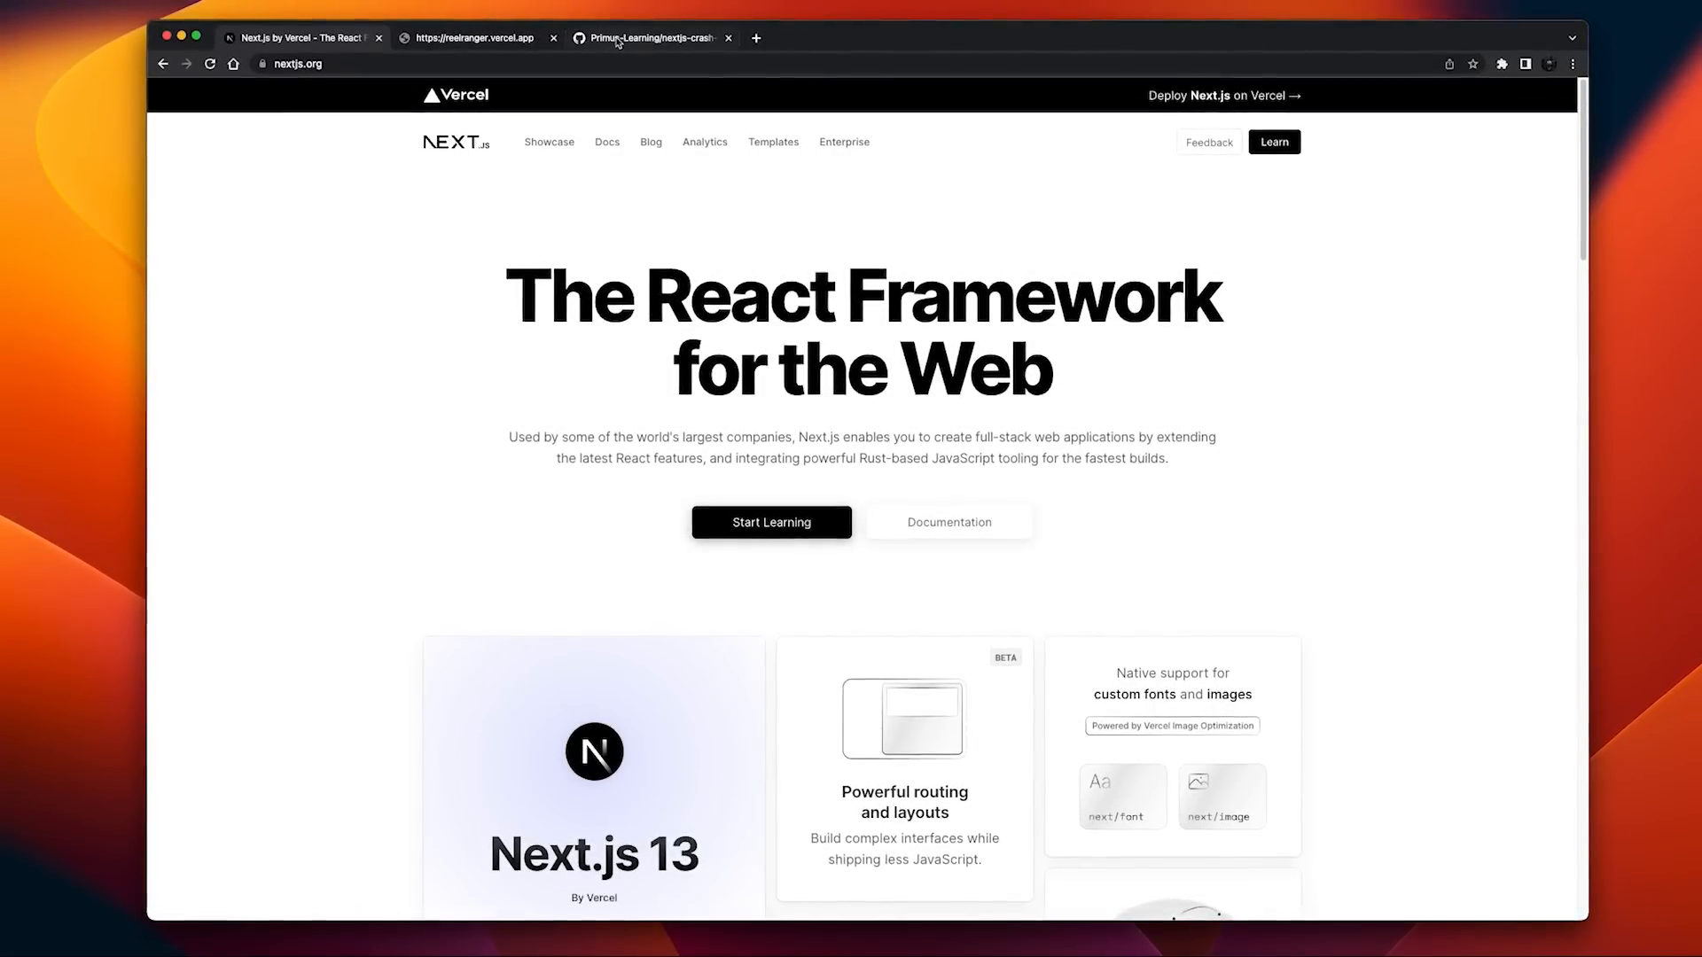
Step: Switch the course GitHub repository view to the 'starter' branch
left_click(647, 38)
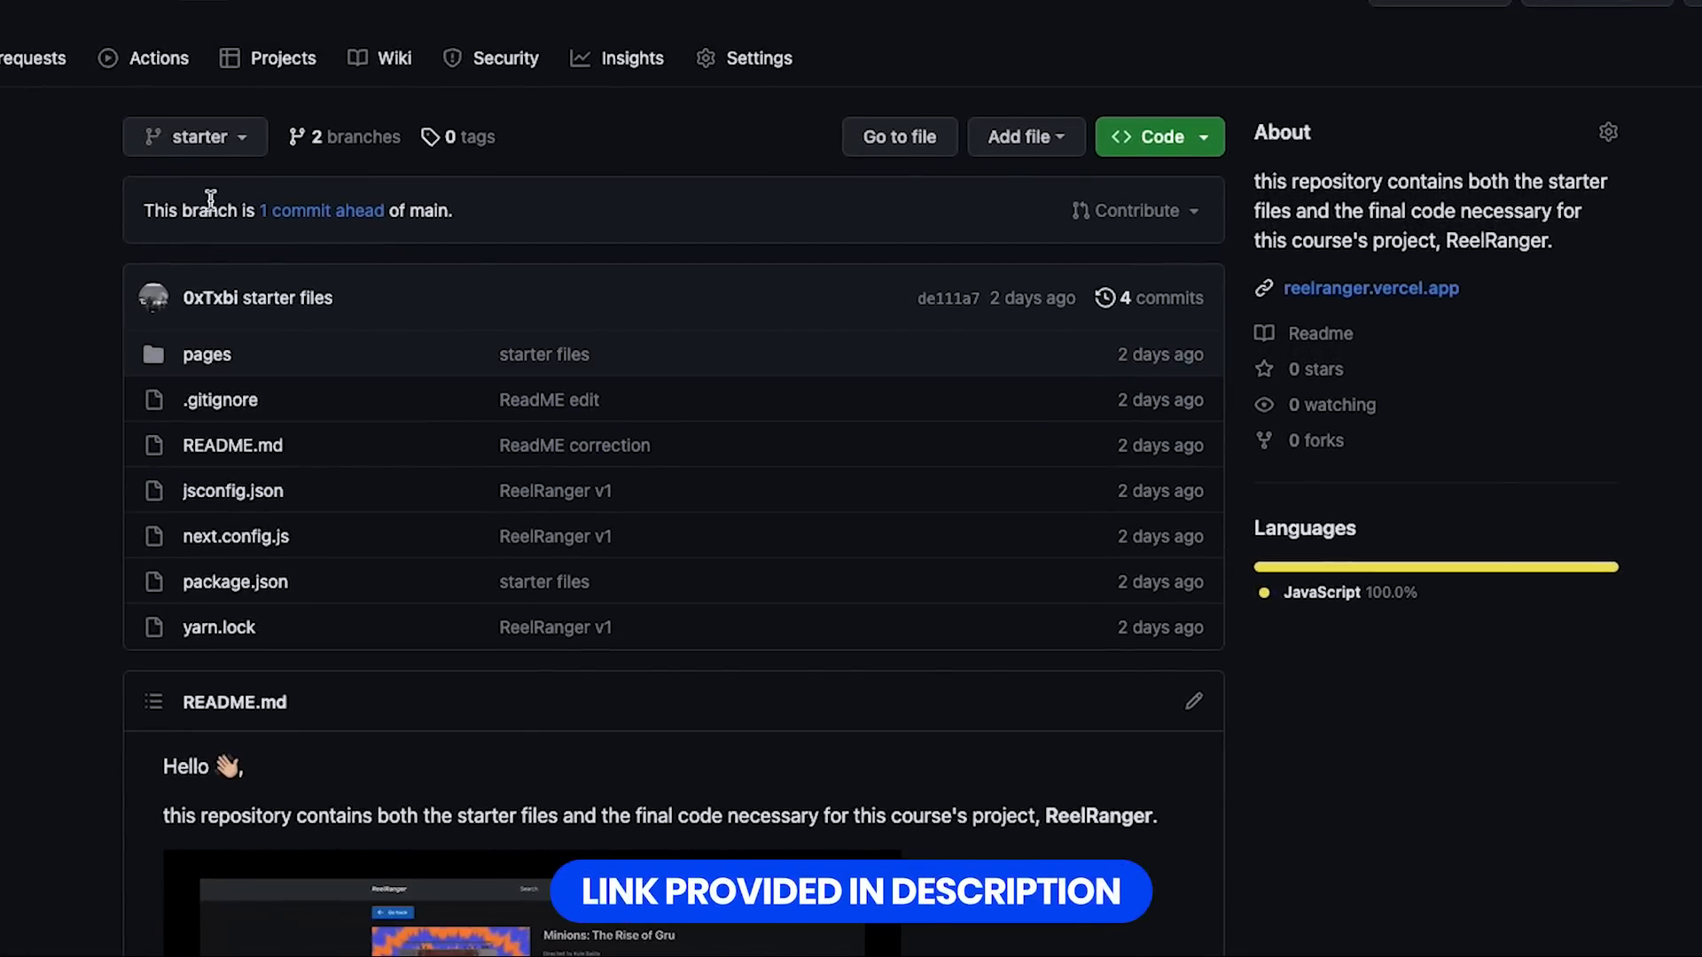
left_click(194, 135)
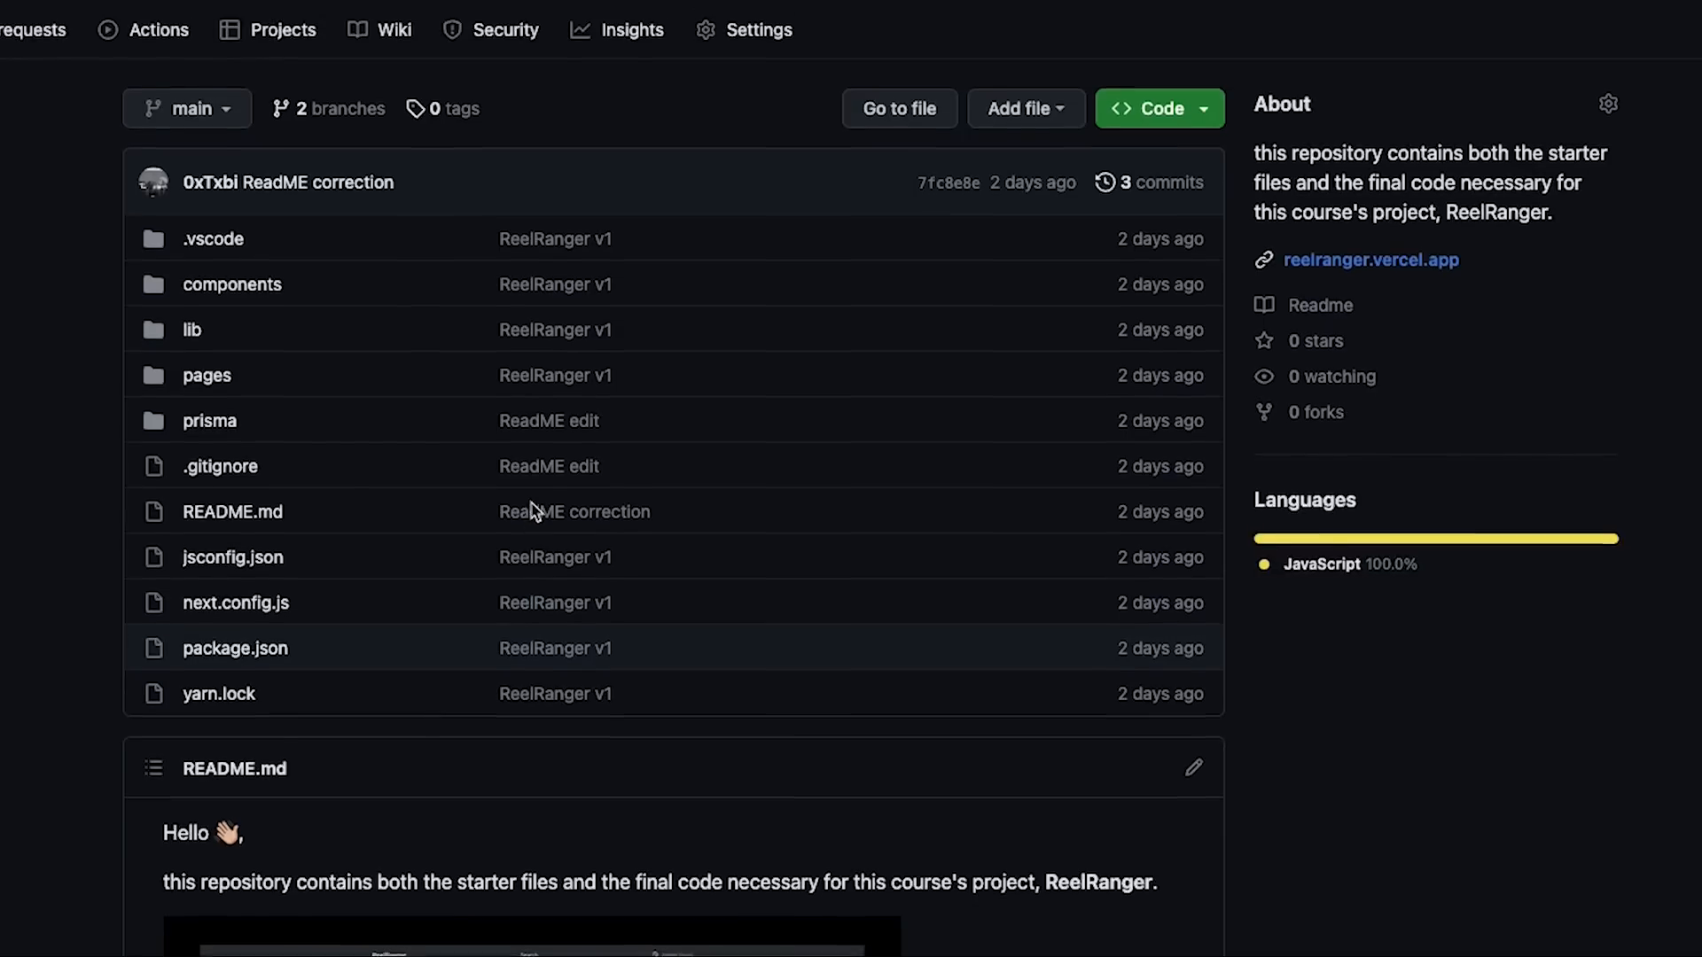
left_click(184, 108)
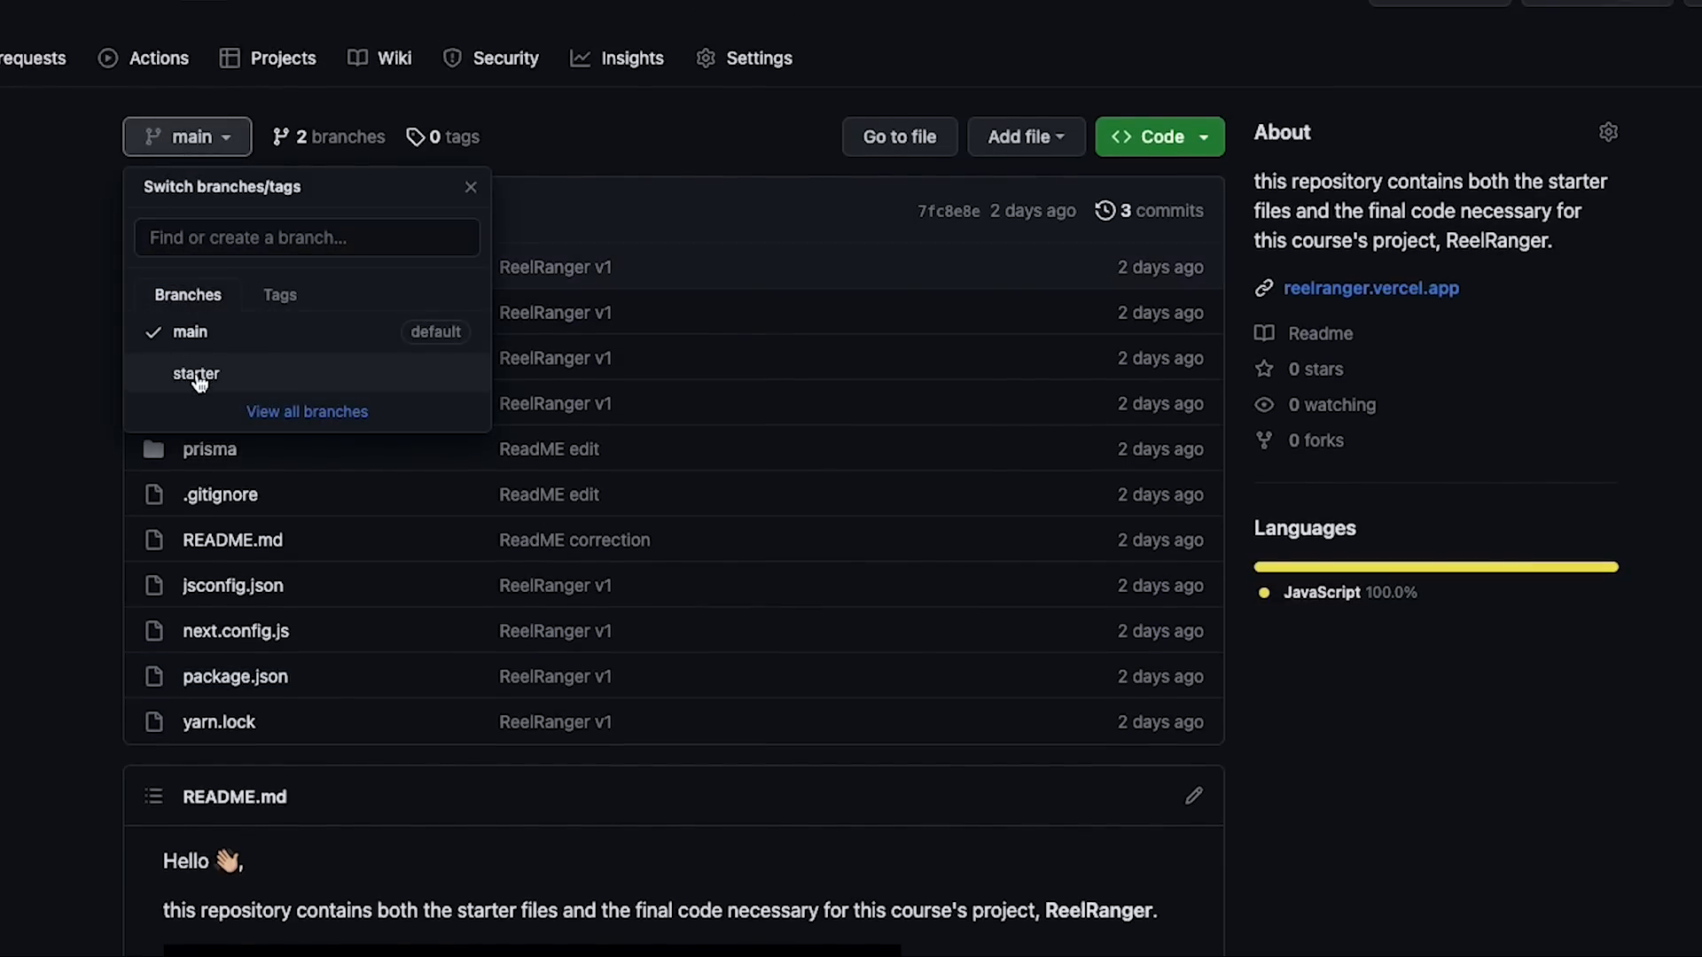
left_click(195, 374)
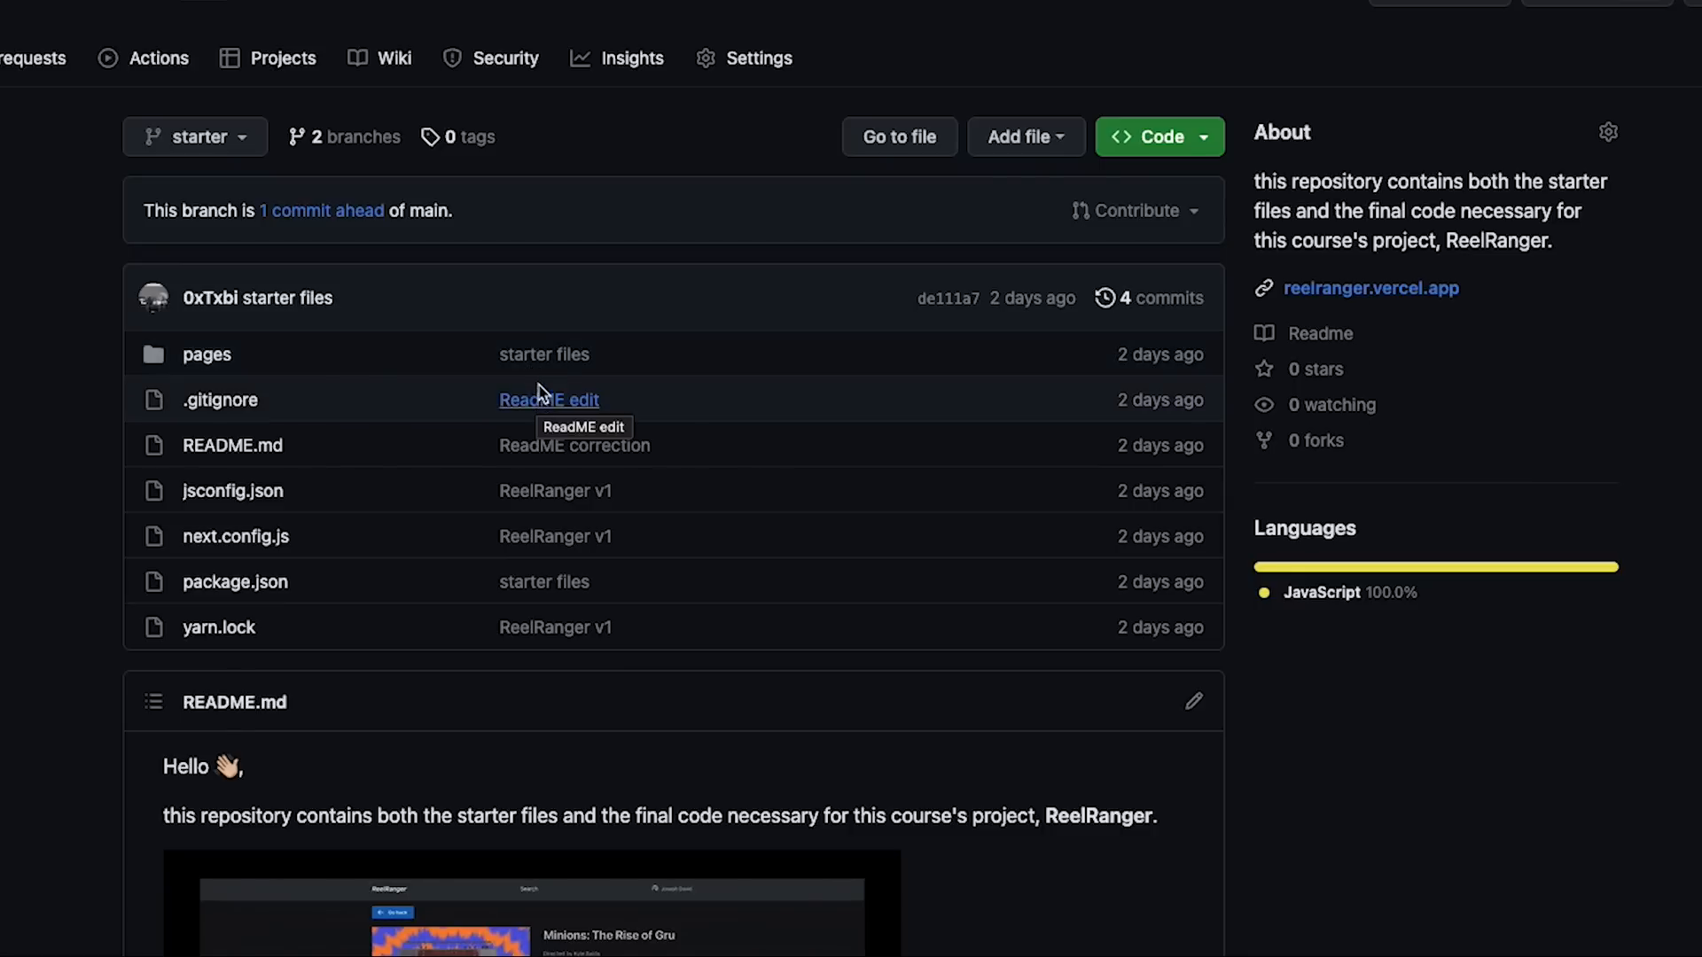
mouse_move(545, 374)
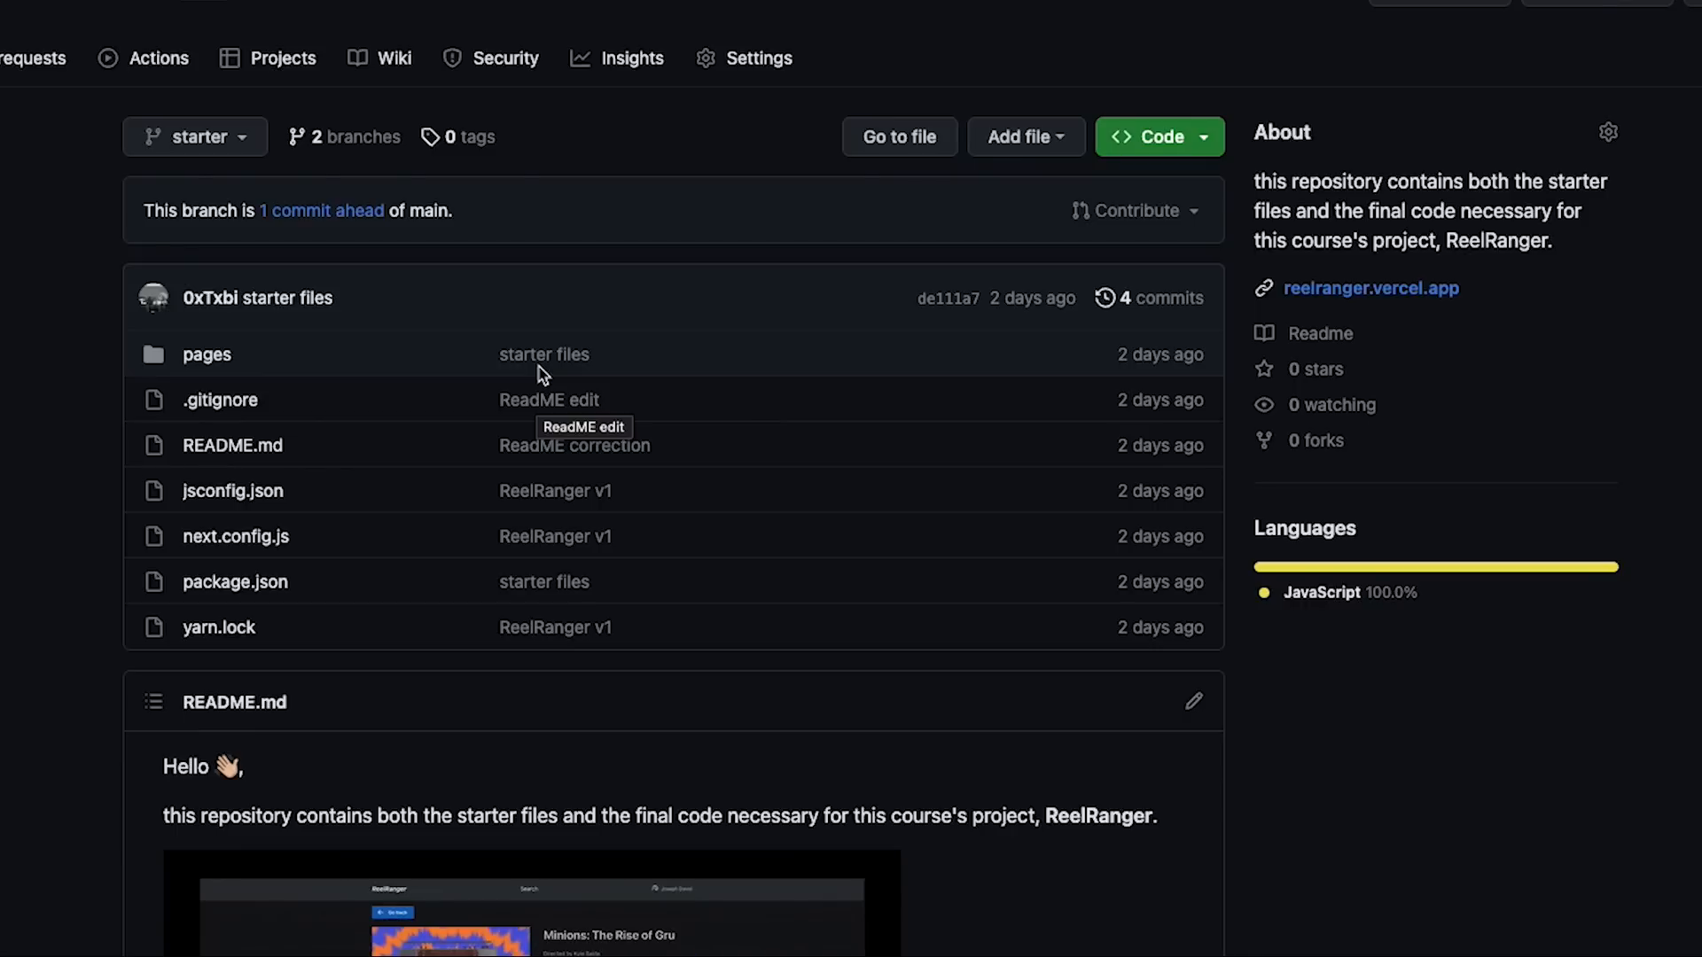
mouse_move(443, 324)
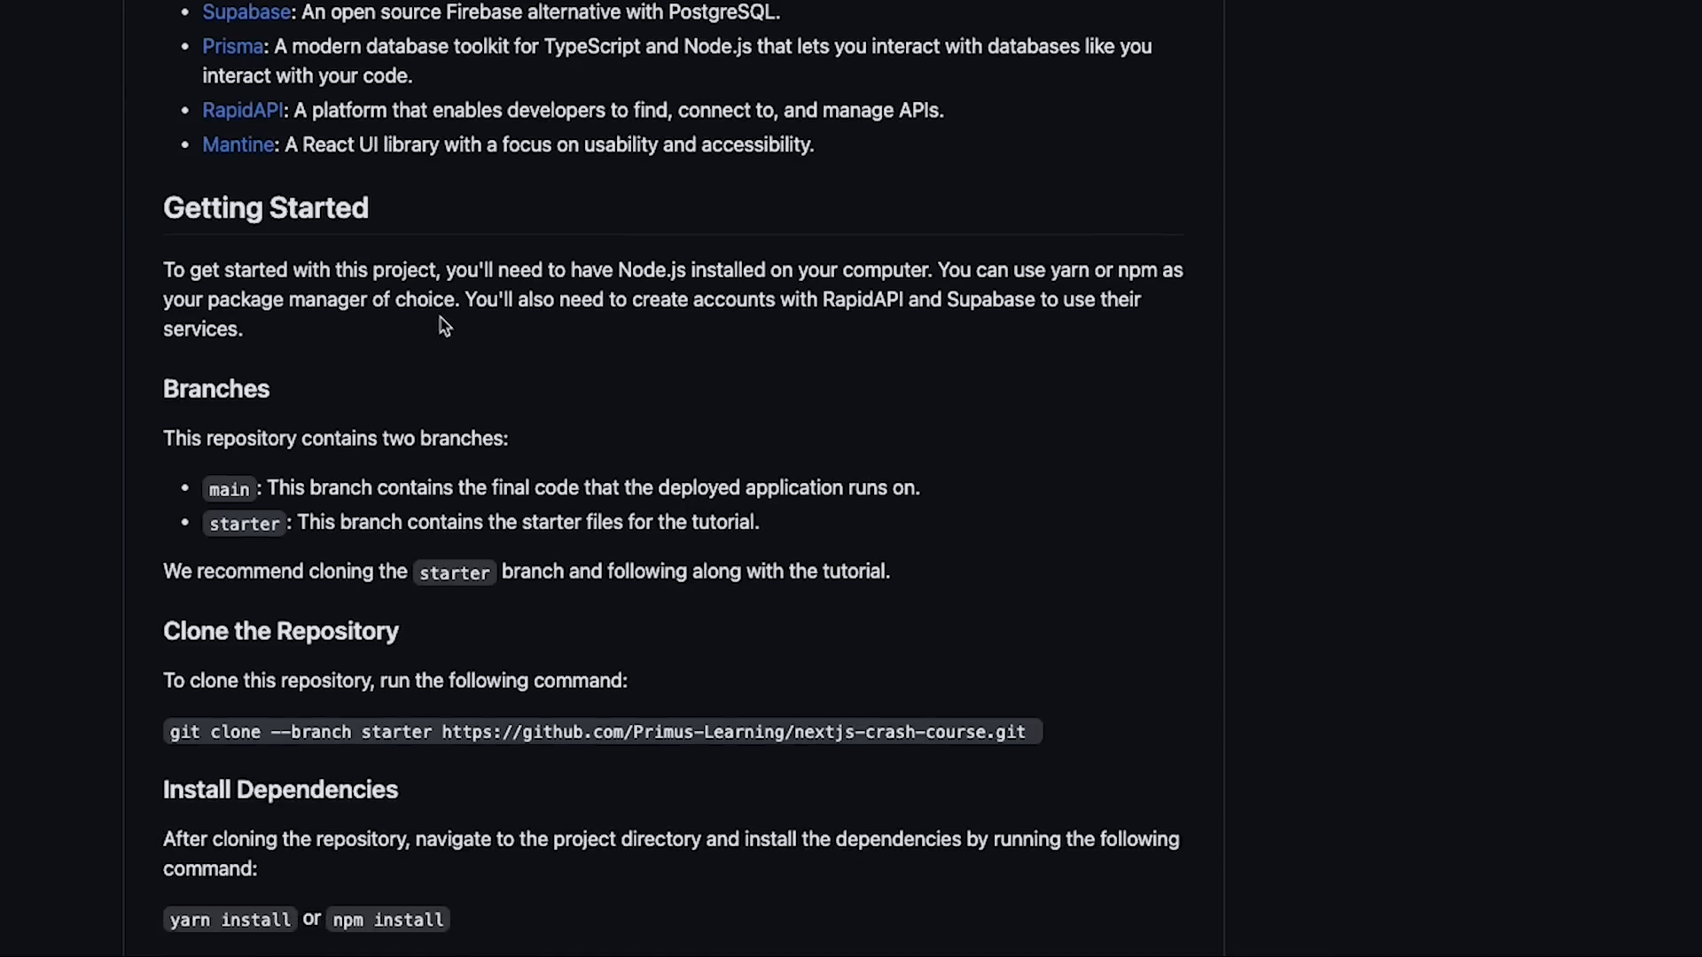
Step: Scroll the README to the Getting Started, branches and git clone instructions
scroll("up", 3)
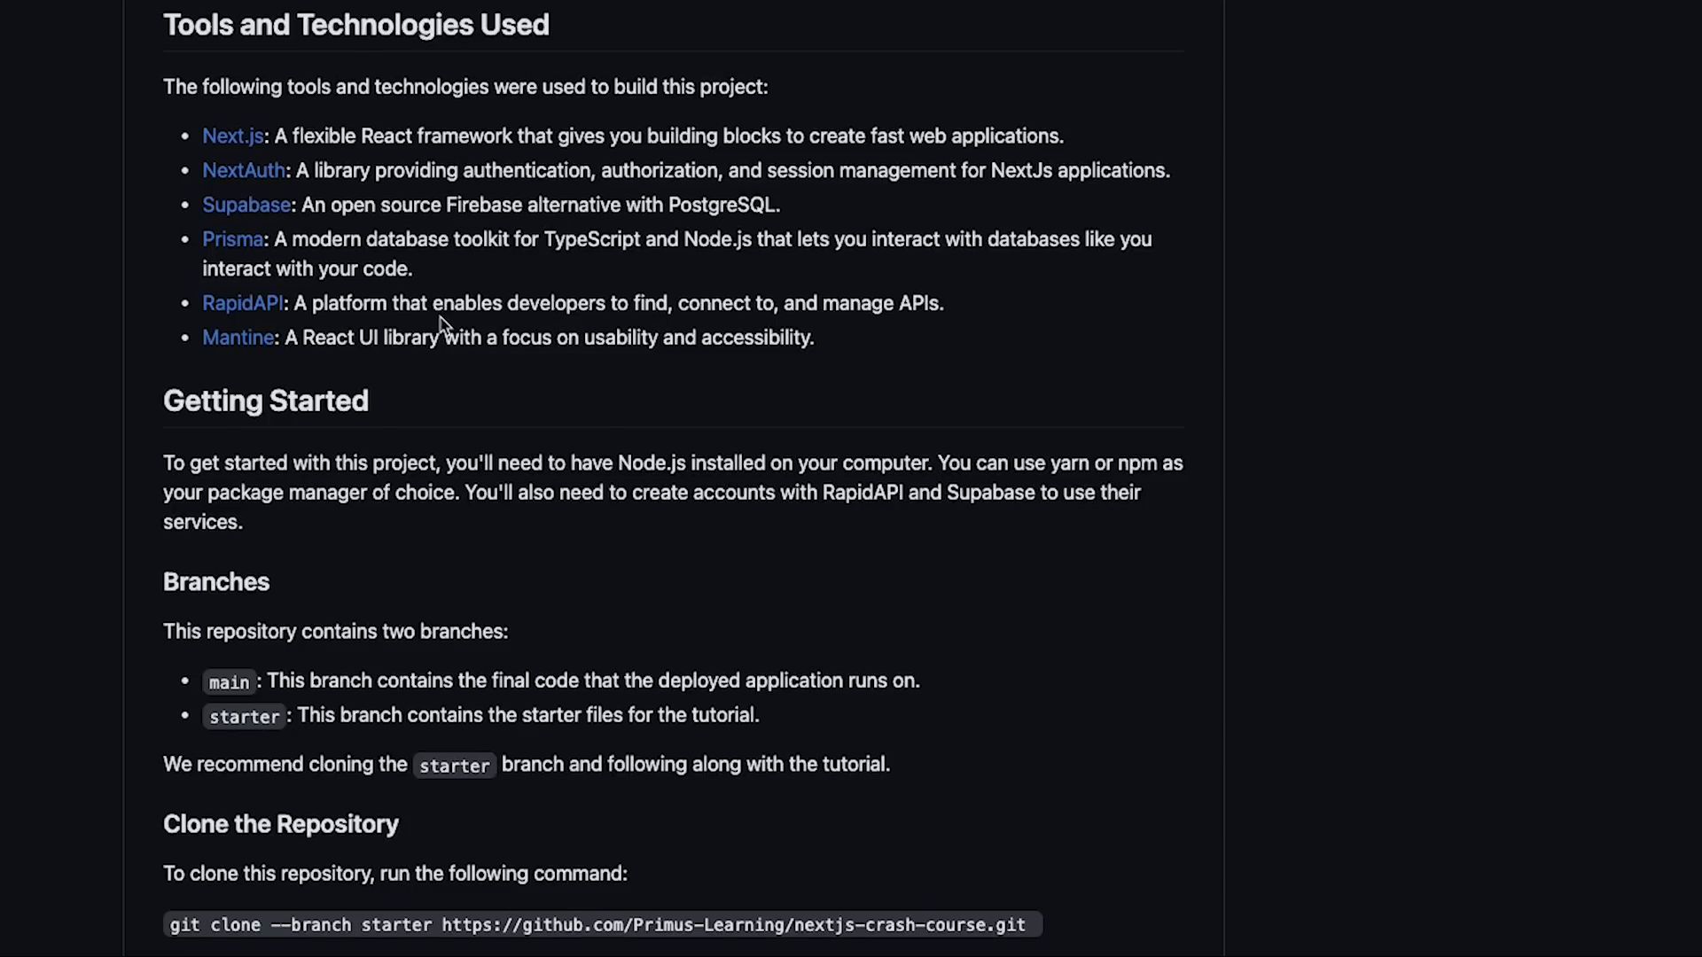